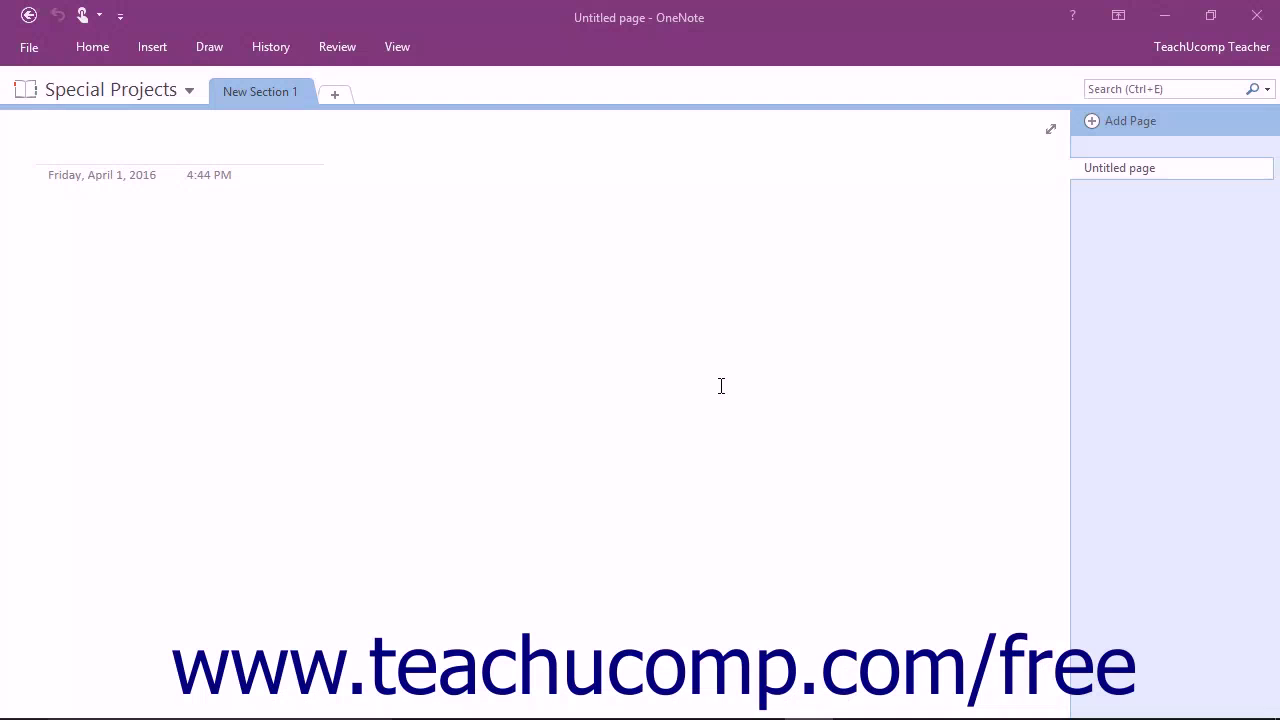
Step: Rename the 'New Section 1' tab to 'Project 1- April 2016' via its context menu
{"action": "left_click", "coordinate": [150, 145]}
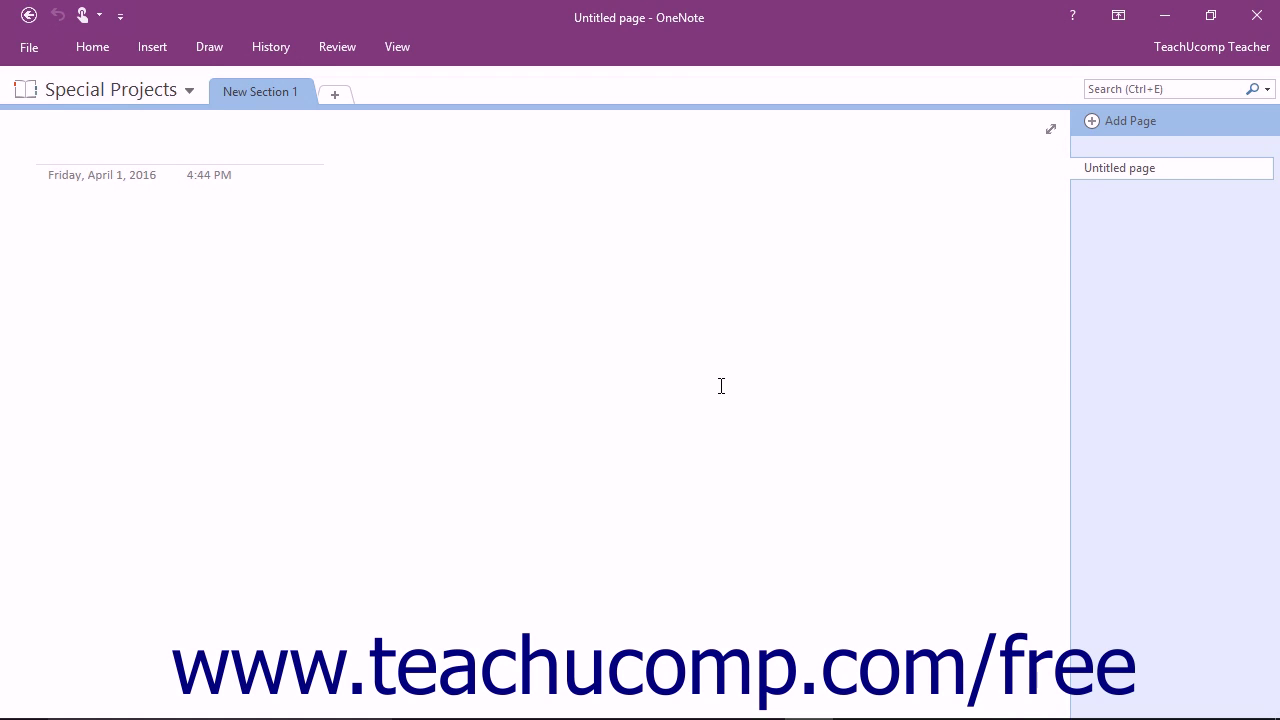
{"action": "left_click", "coordinate": [48, 143]}
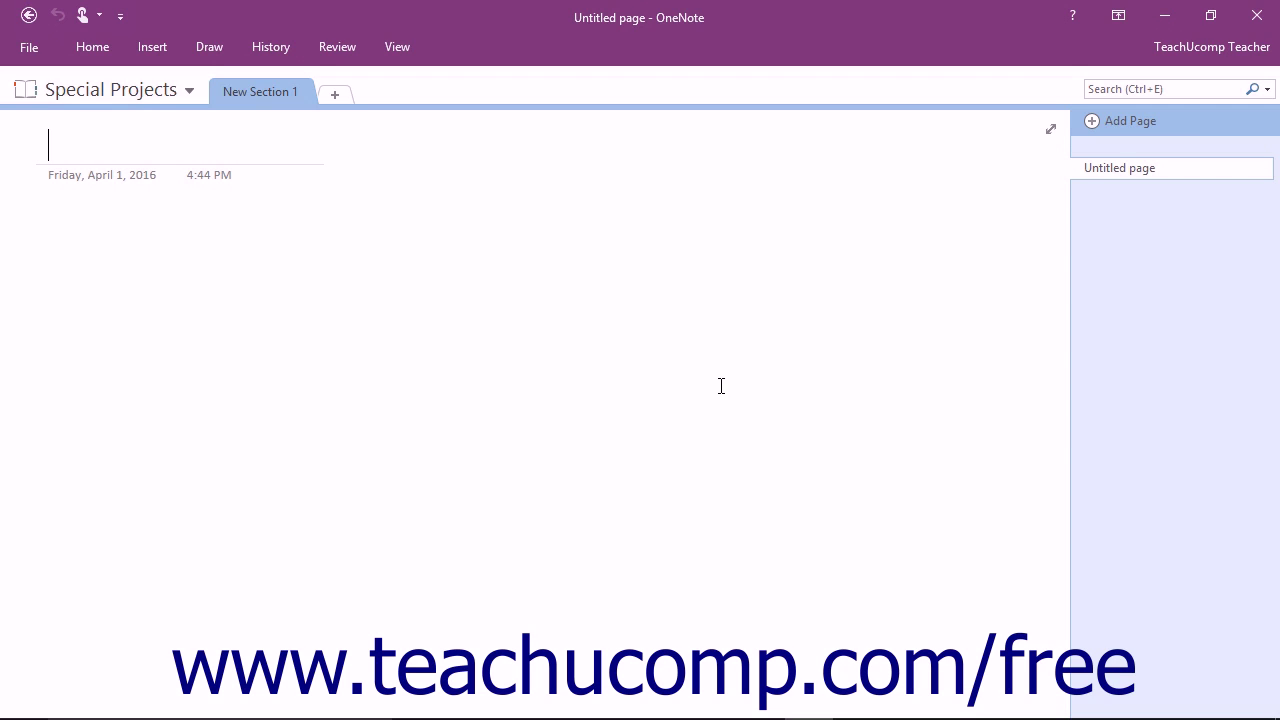
{"action": "mouse_move", "coordinate": [364, 160]}
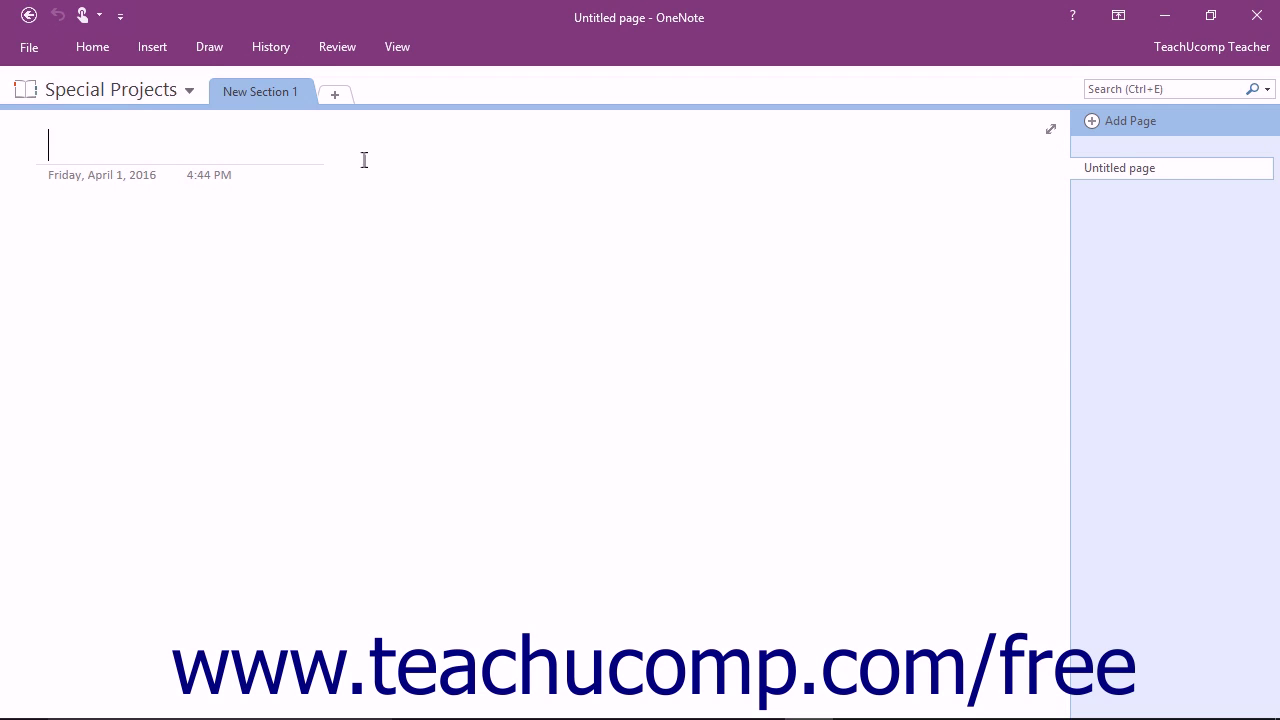
{"action": "mouse_move", "coordinate": [280, 97]}
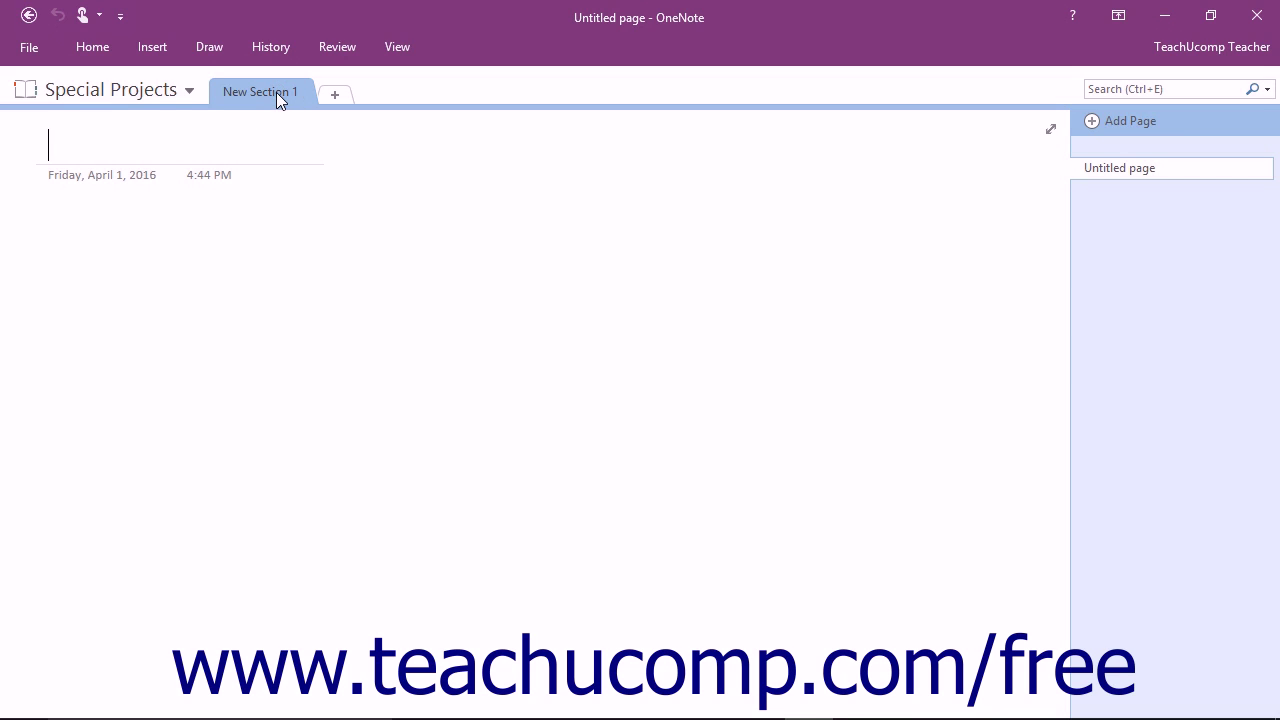
{"action": "mouse_move", "coordinate": [351, 161]}
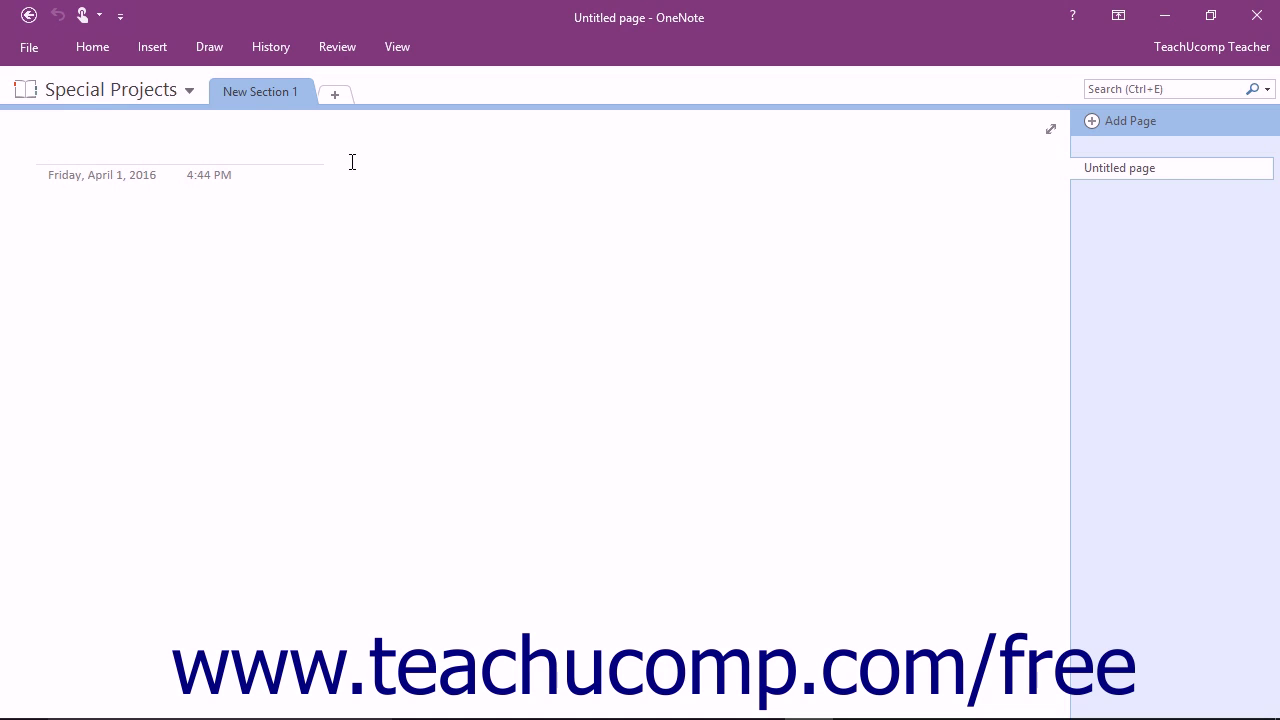
{"action": "mouse_move", "coordinate": [300, 95]}
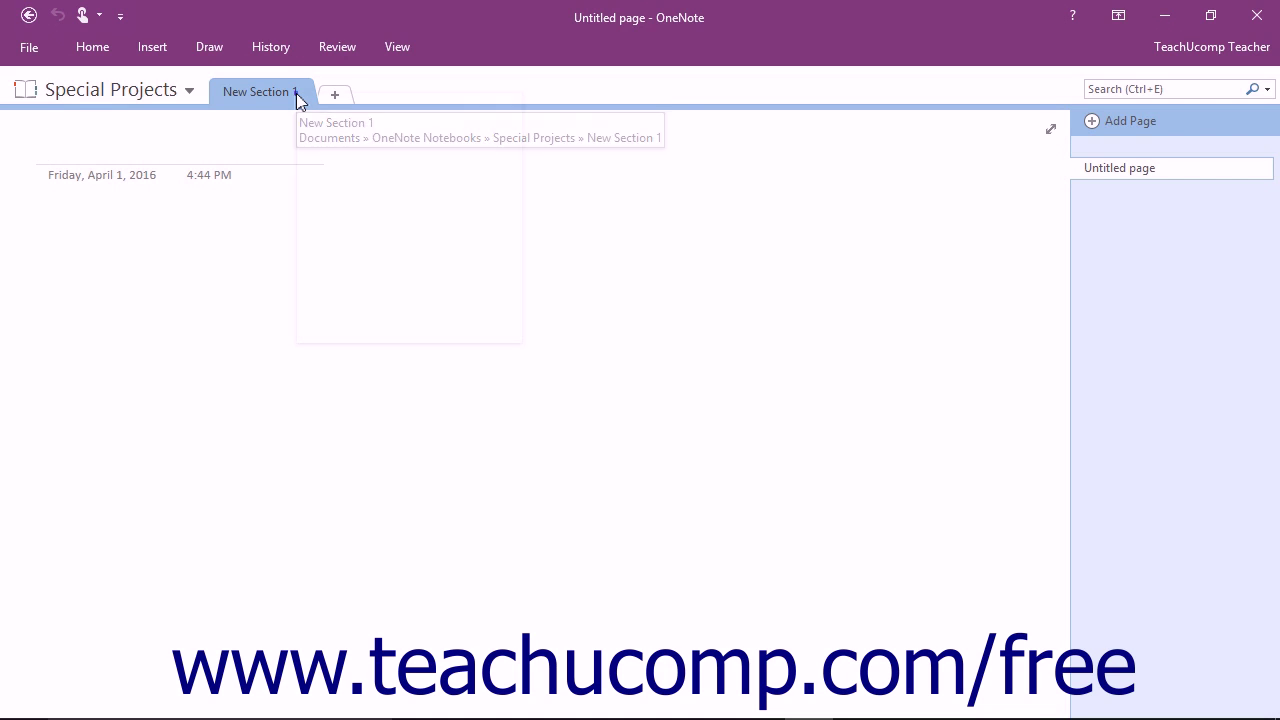
{"action": "right_click", "coordinate": [260, 91]}
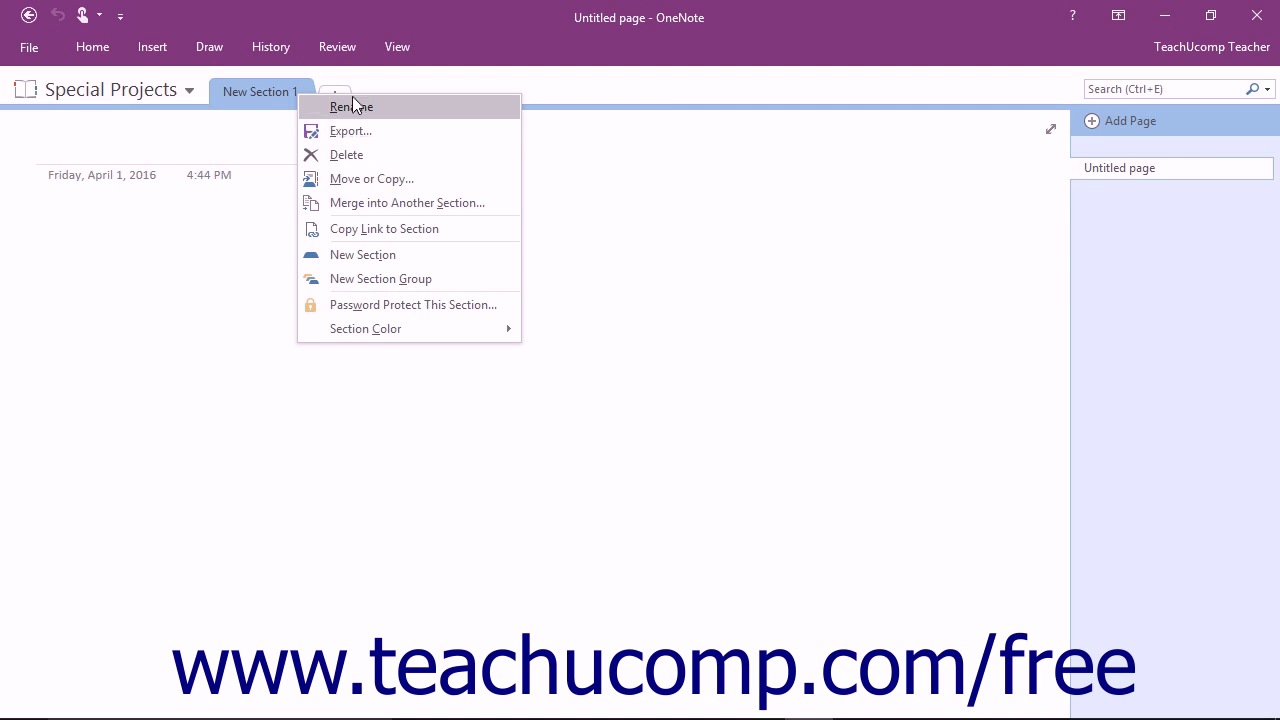
{"action": "mouse_move", "coordinate": [324, 110]}
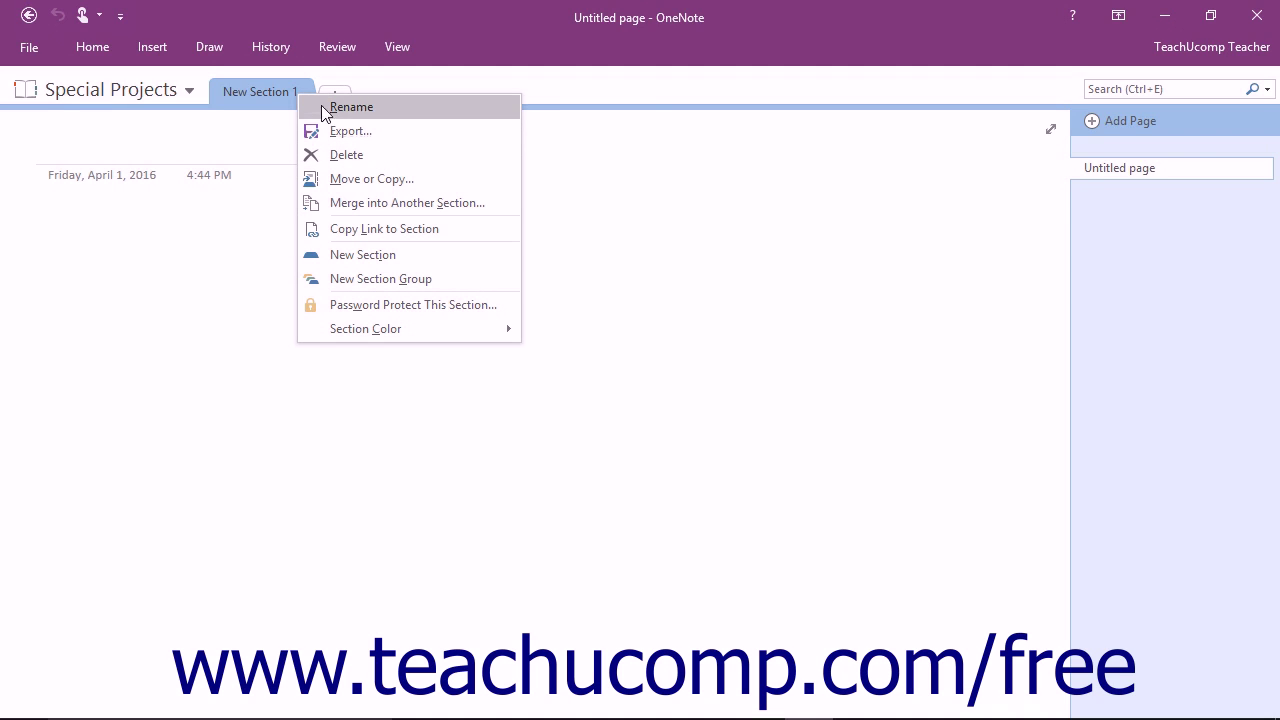
{"action": "left_click", "coordinate": [351, 107]}
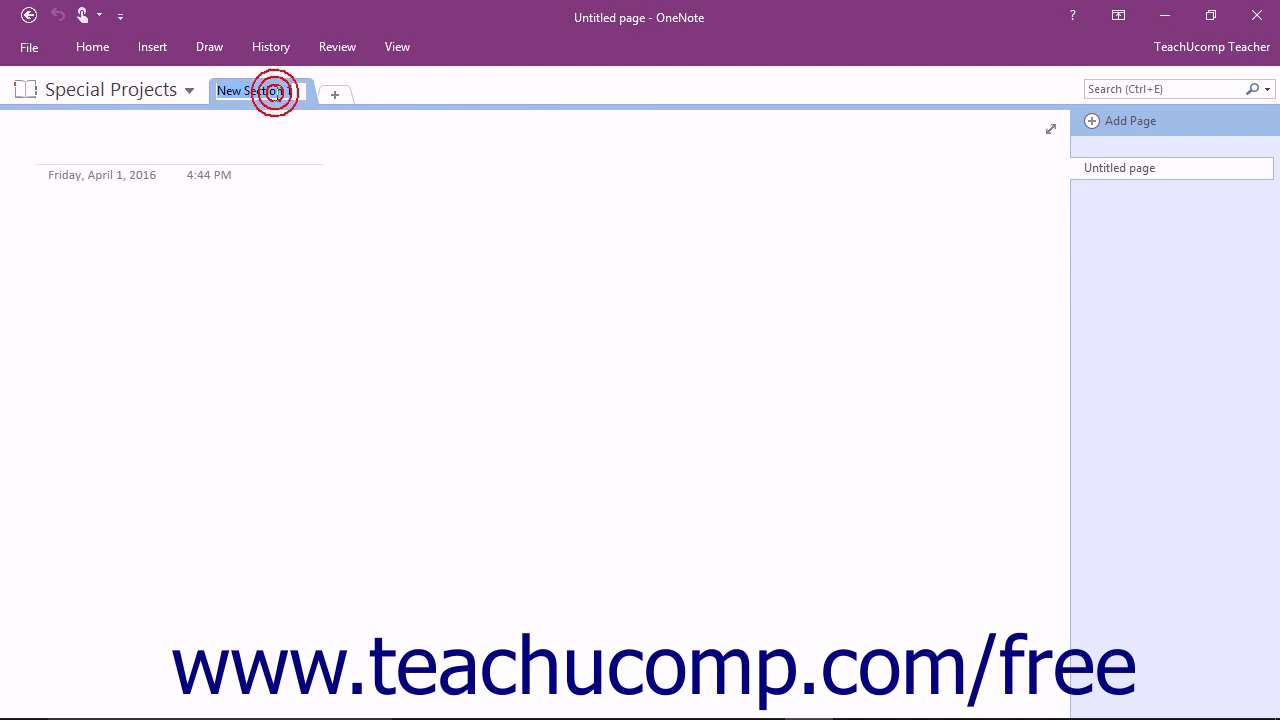
{"action": "double_click", "coordinate": [255, 91]}
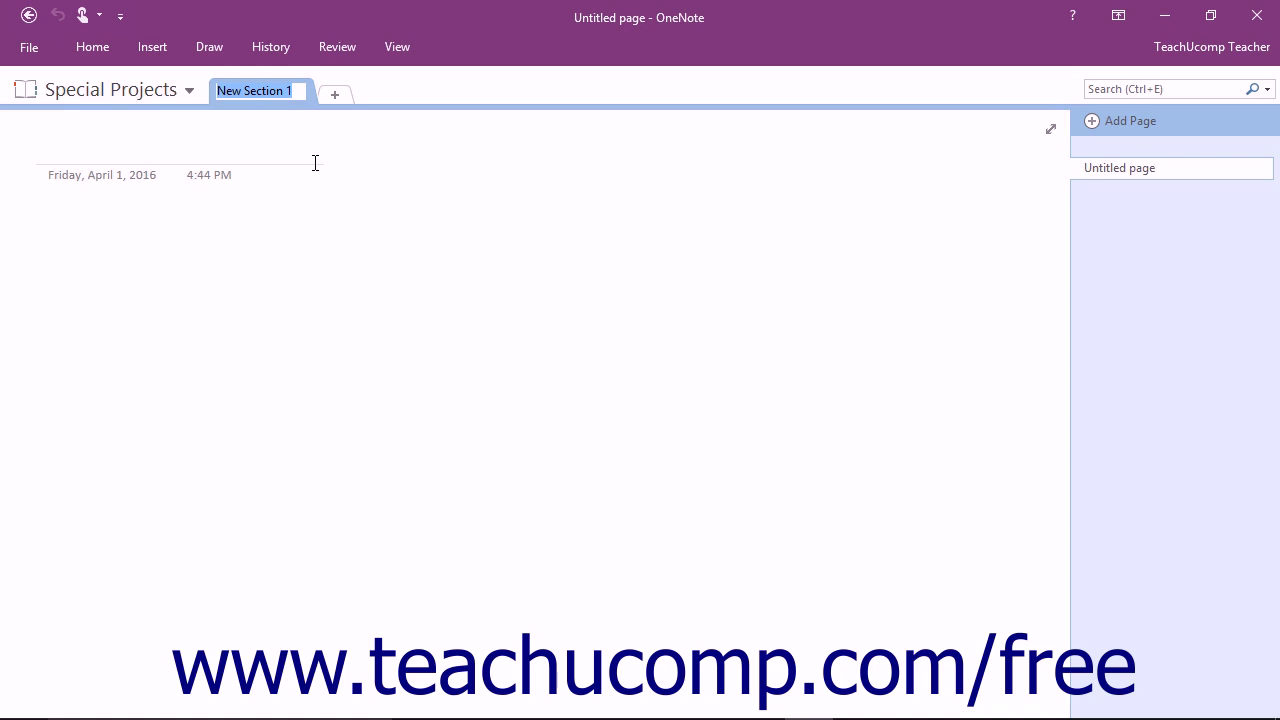
{"action": "type", "text": "Project 1- April 2016"}
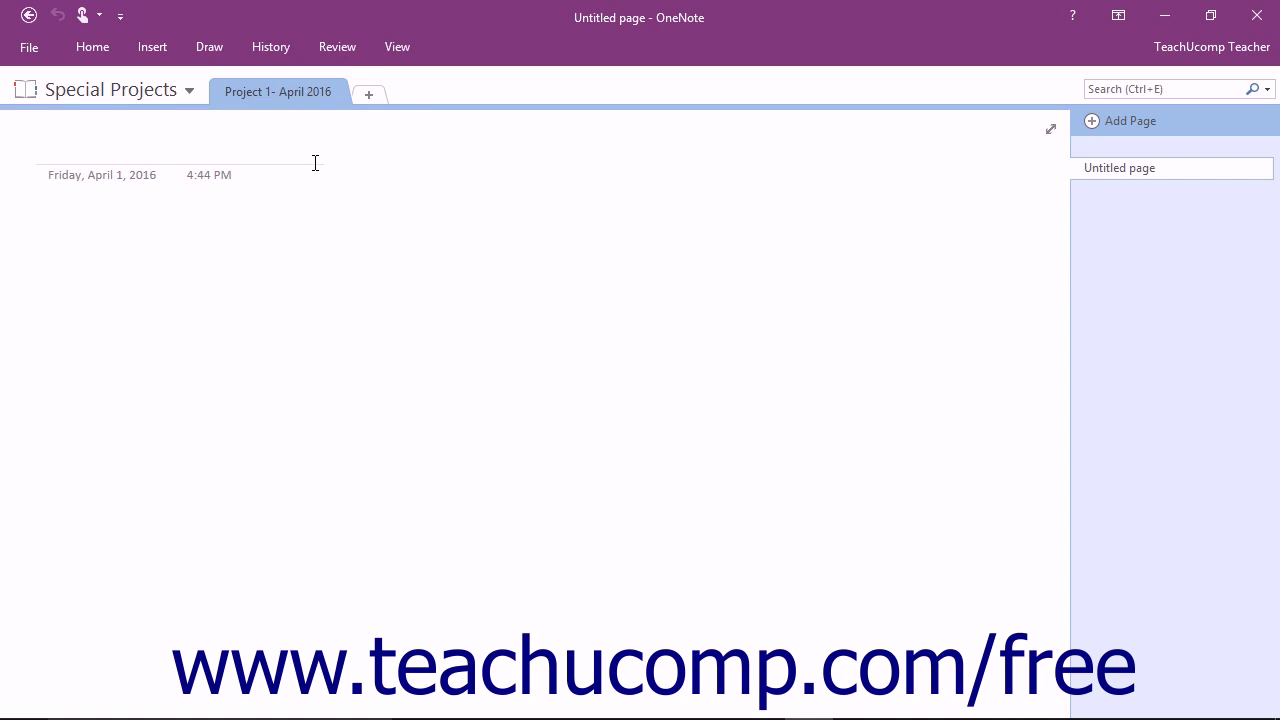
{"action": "mouse_move", "coordinate": [369, 95]}
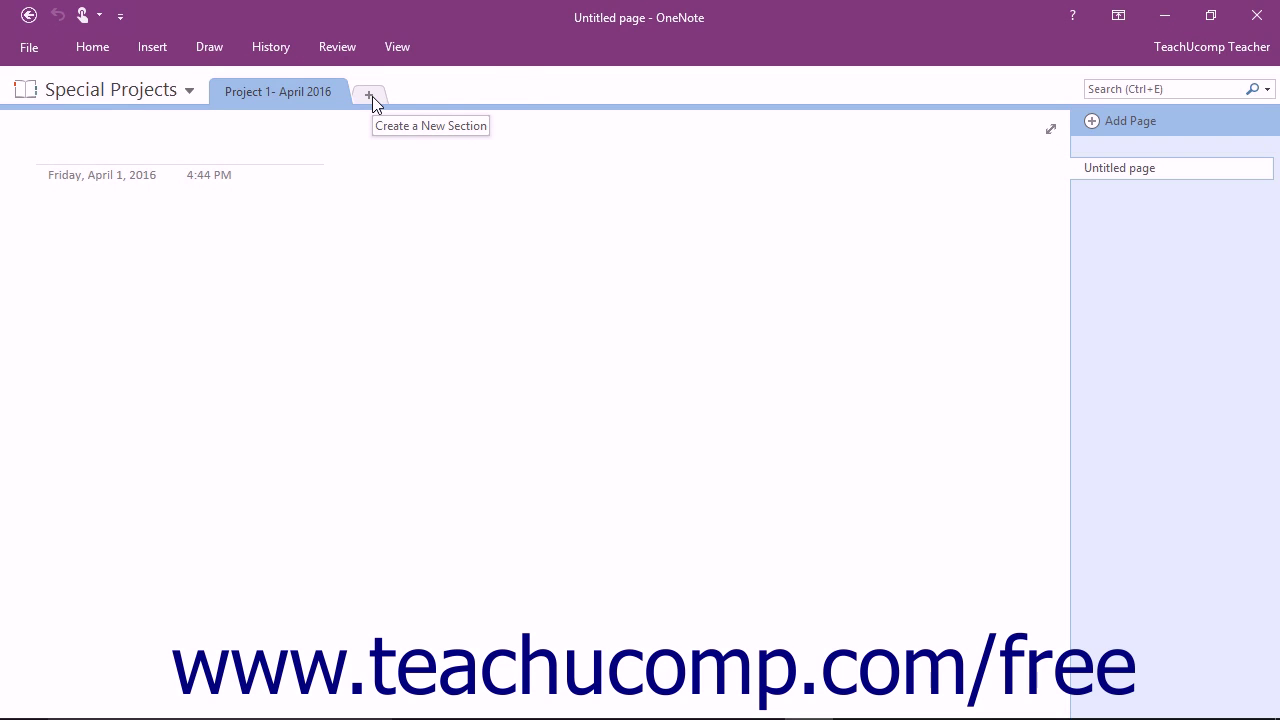
Step: Create a second section 'Project 2' and return to the Project 1- April 2016 section
{"action": "left_click", "coordinate": [370, 95]}
{"action": "type", "text": "Project 2"}
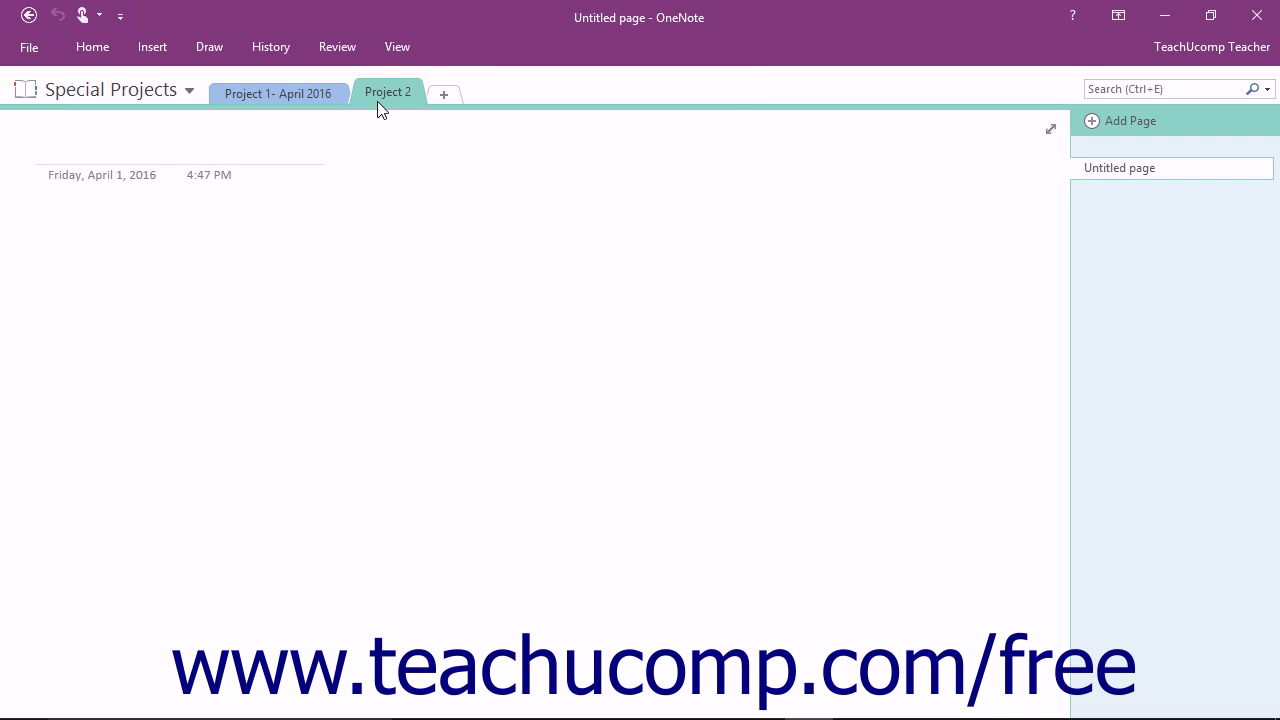
{"action": "left_click", "coordinate": [278, 92]}
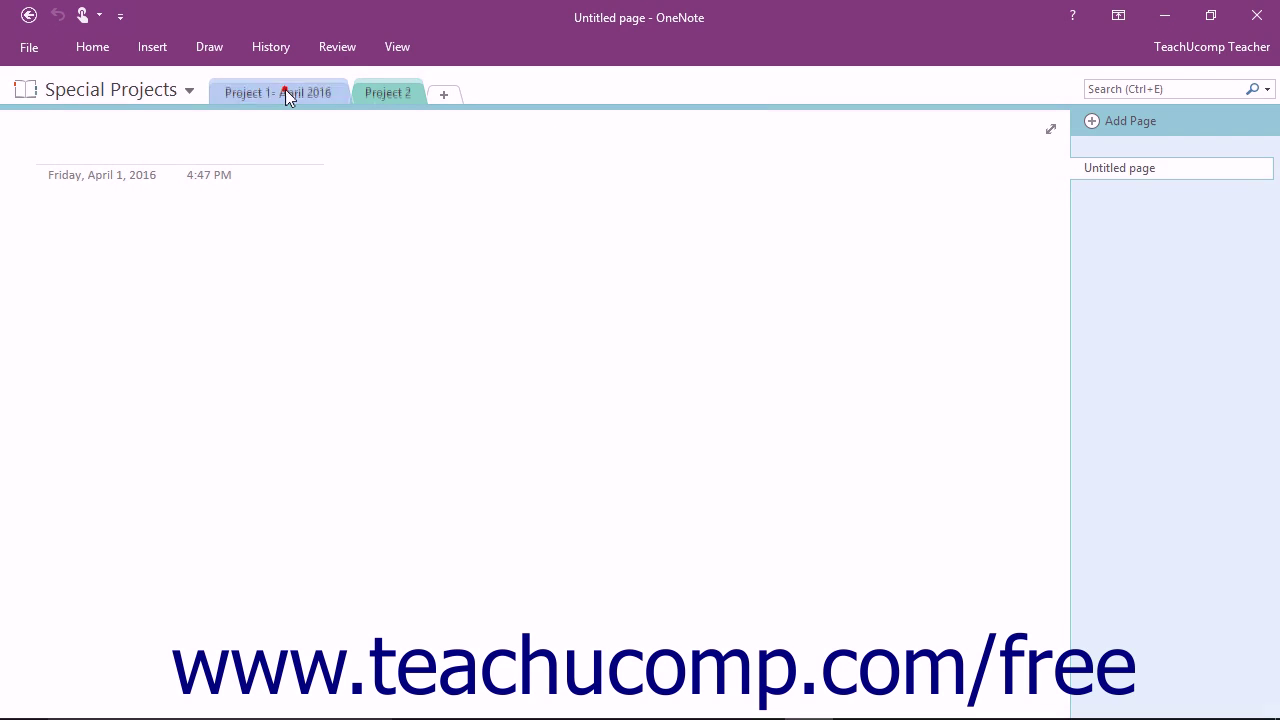
{"action": "left_click", "coordinate": [278, 92]}
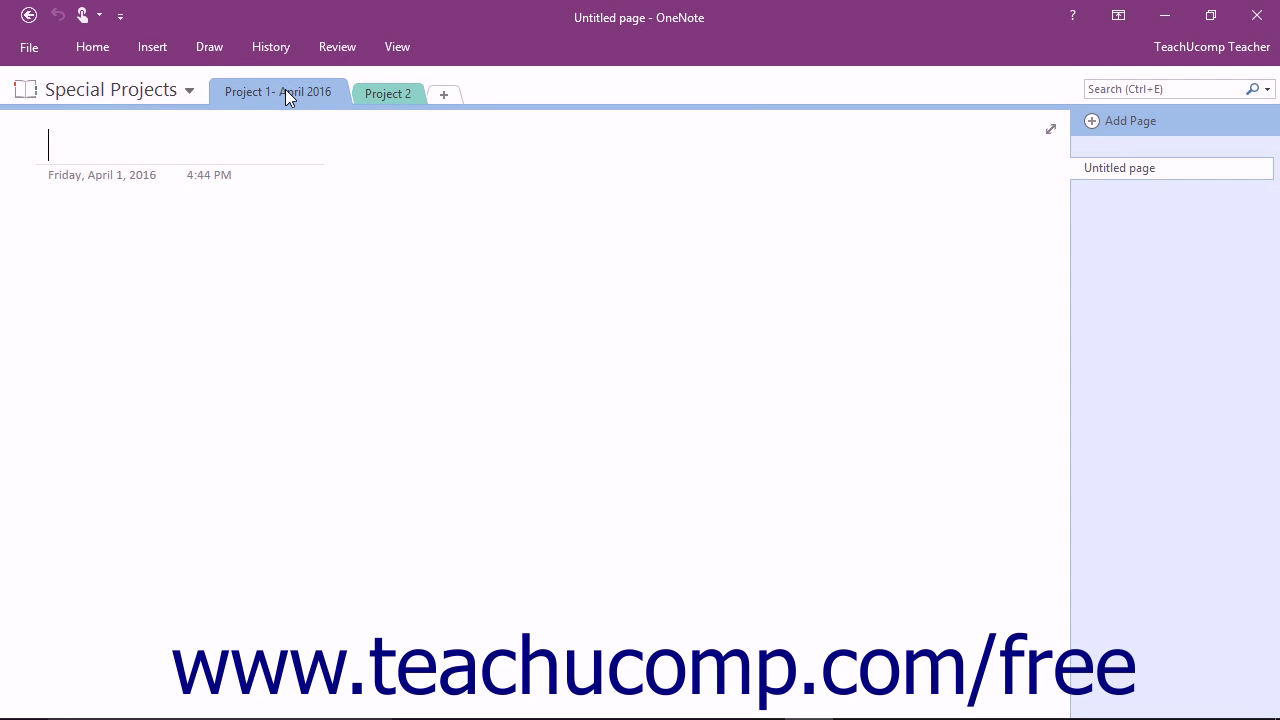
{"action": "mouse_move", "coordinate": [610, 178]}
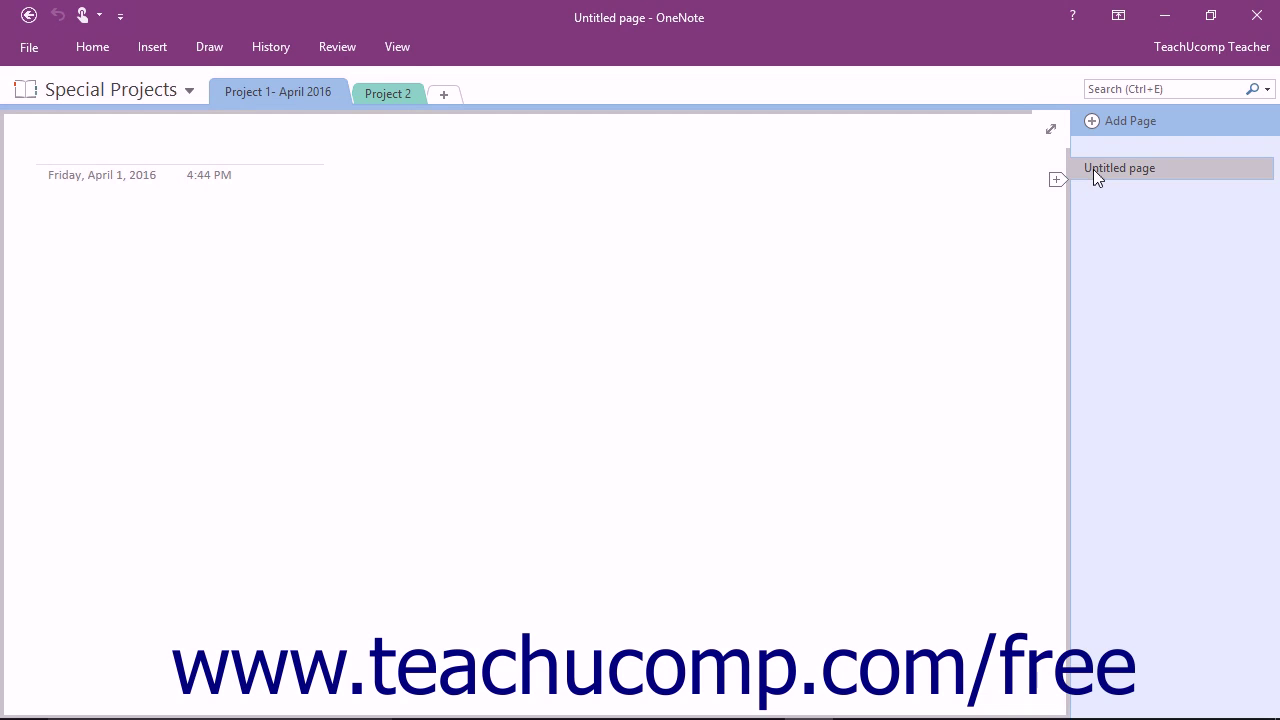
{"action": "mouse_move", "coordinate": [1075, 170]}
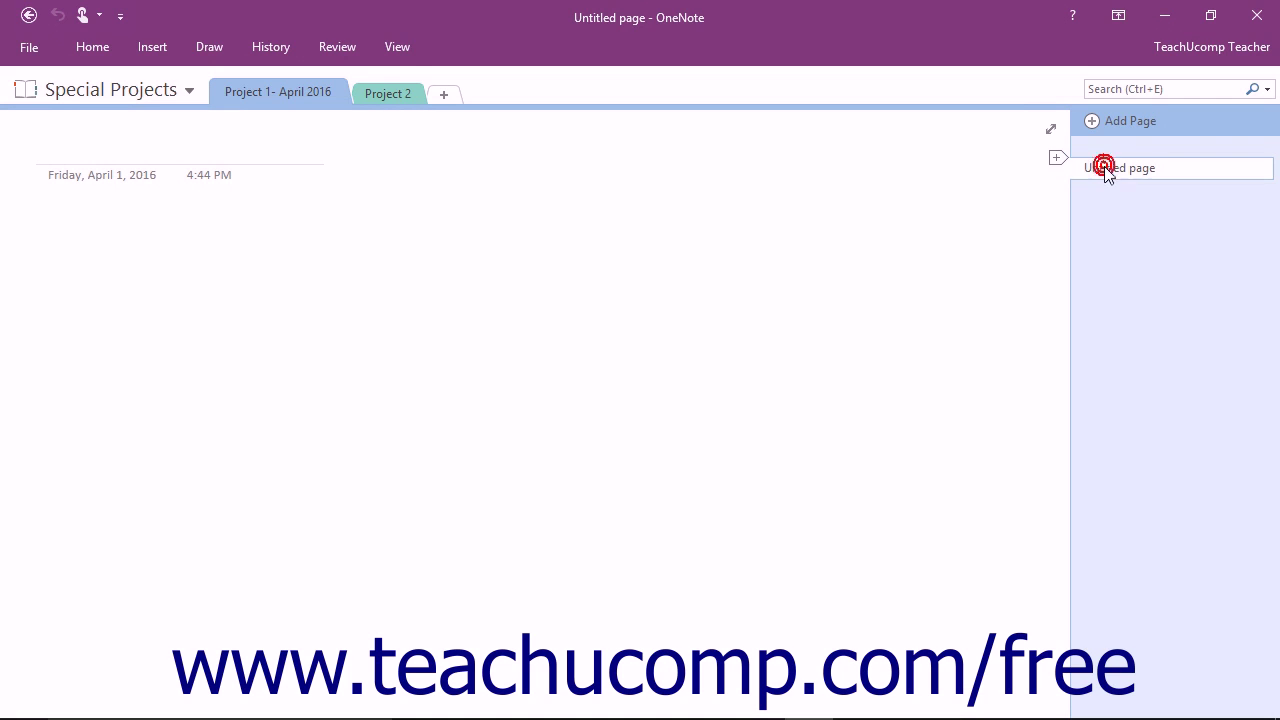
Step: Title the untitled page in Project 1- April 2016 as 'Preliminary Work'
{"action": "left_click", "coordinate": [1103, 167]}
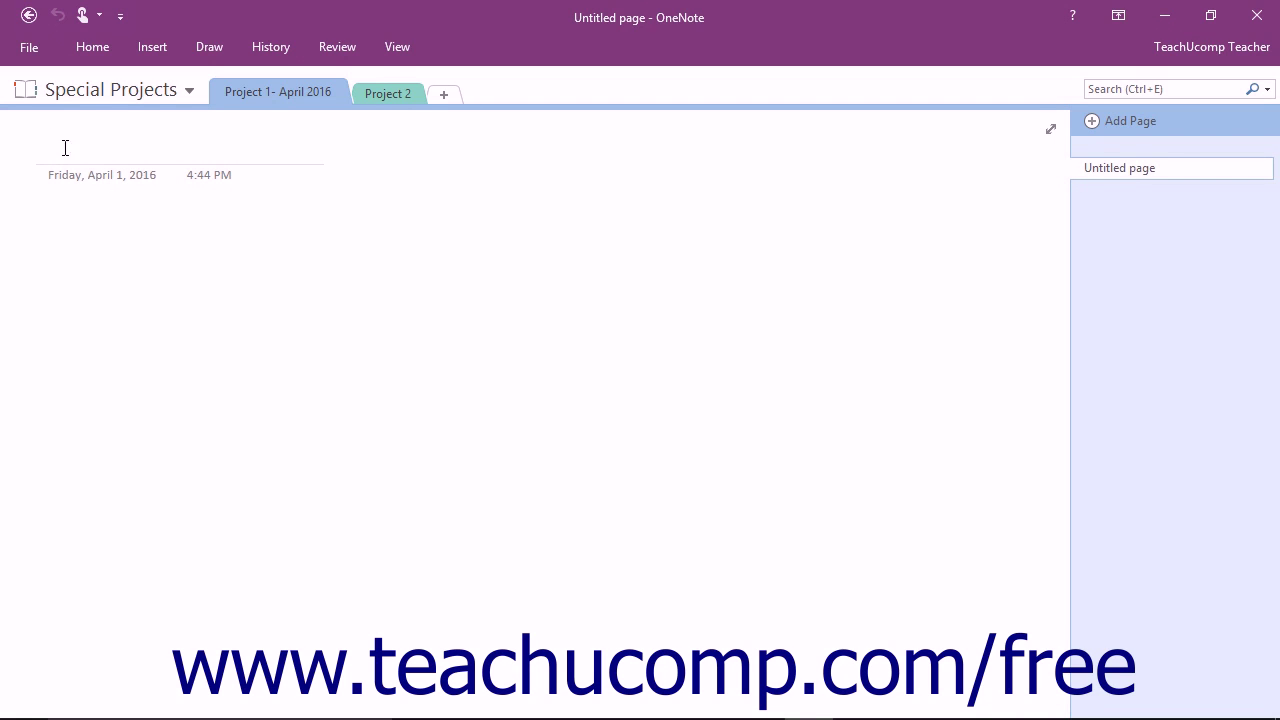
{"action": "mouse_move", "coordinate": [171, 211]}
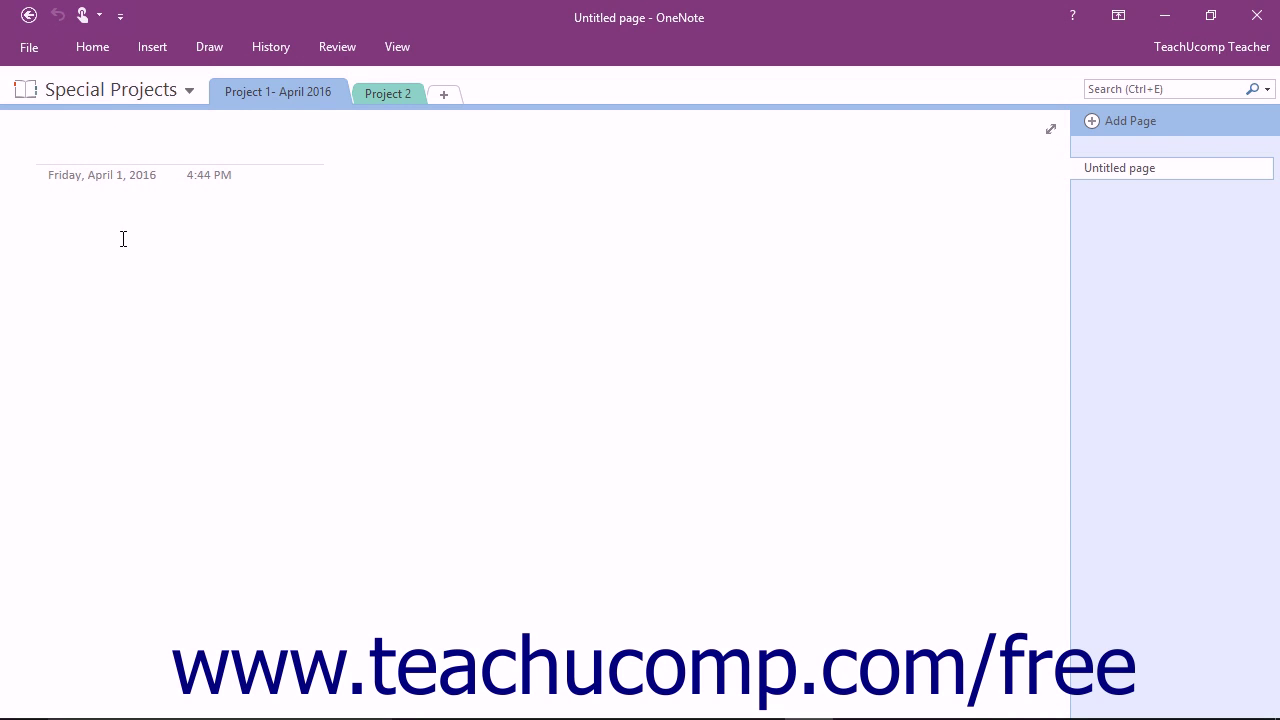
{"action": "type", "text": "Preliminary Work"}
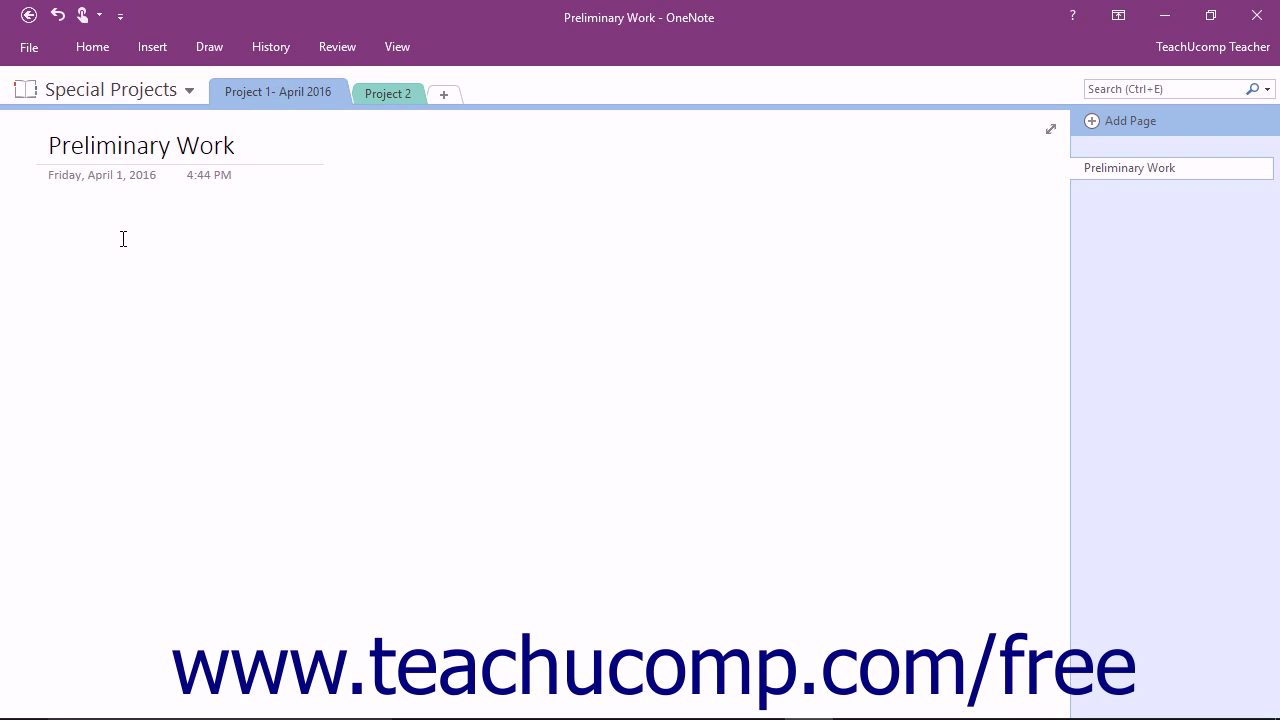
{"action": "mouse_move", "coordinate": [362, 249]}
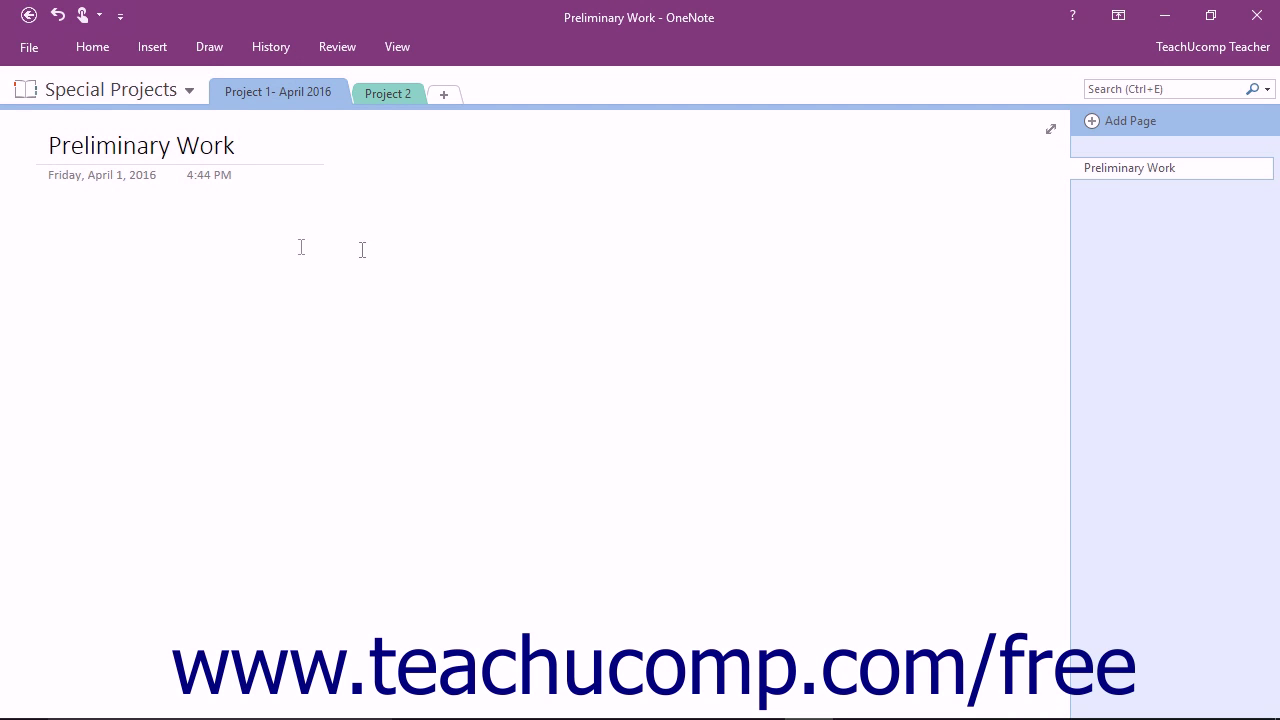
{"action": "mouse_move", "coordinate": [1131, 121]}
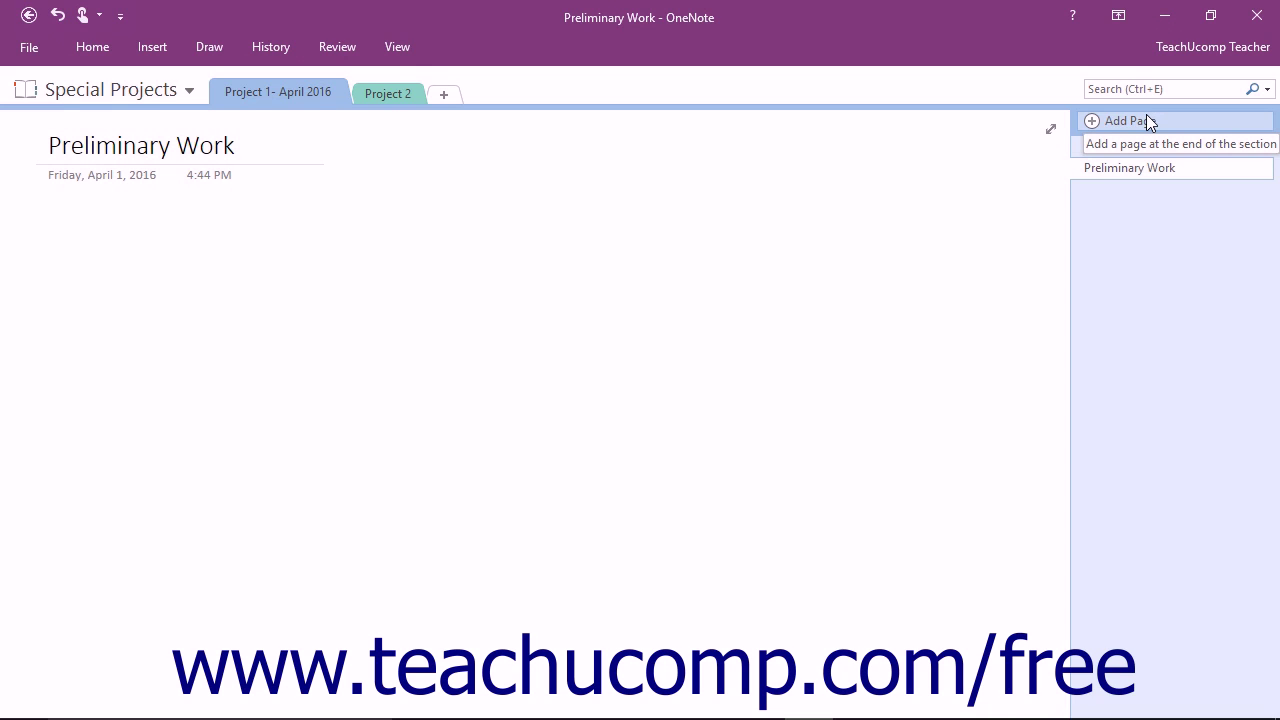
Step: Add a new page and title it 'Preliminary Project Staffing' below Preliminary Work
{"action": "left_click", "coordinate": [1128, 120]}
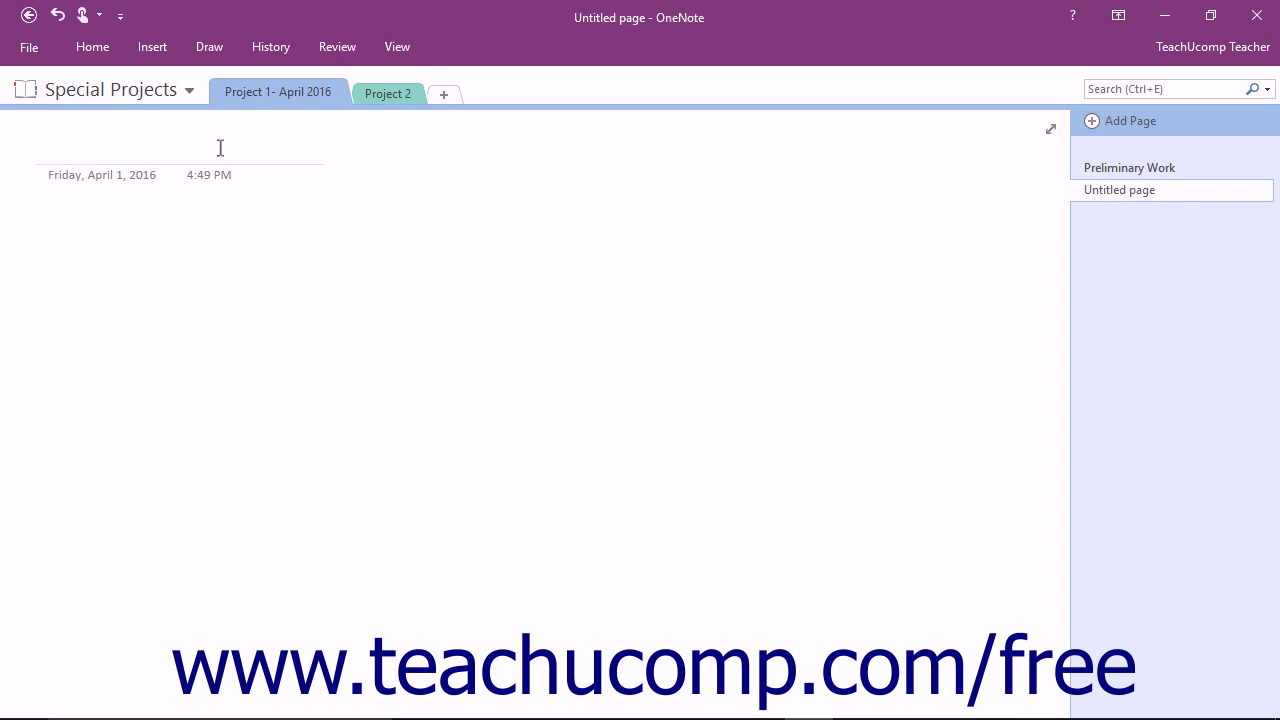
{"action": "type", "text": "Project Staffing"}
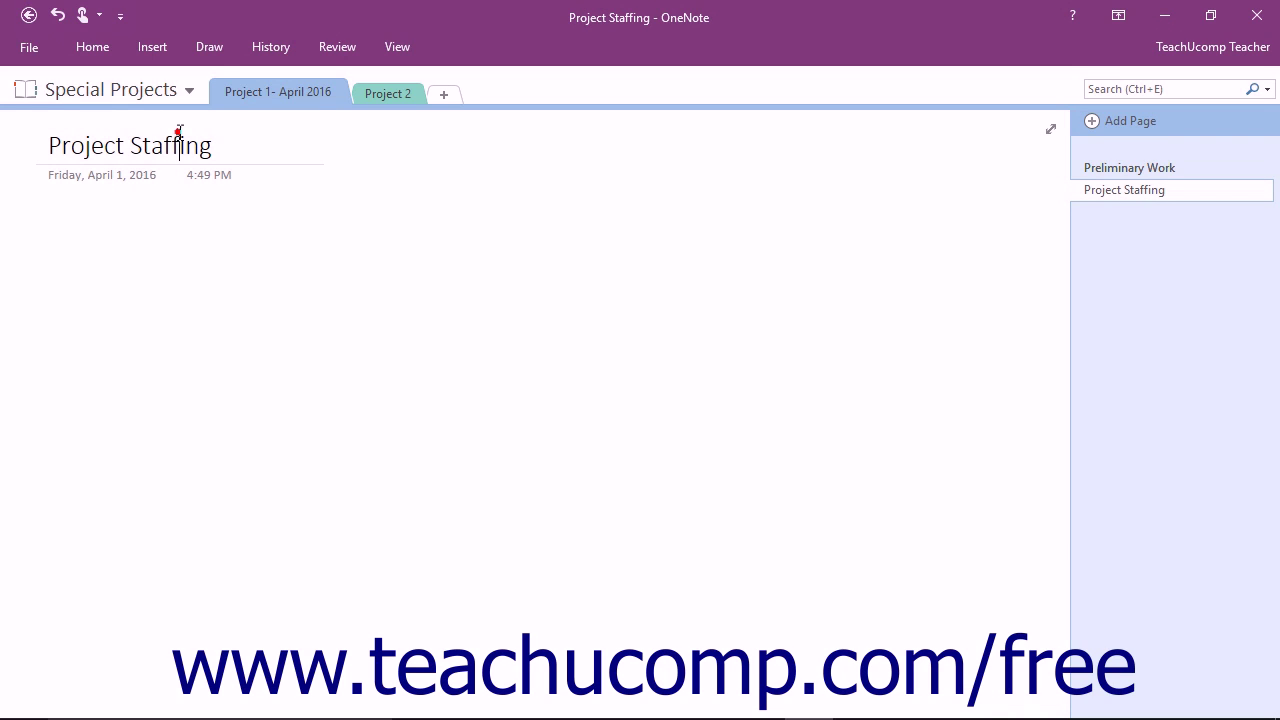
{"action": "mouse_move", "coordinate": [179, 138]}
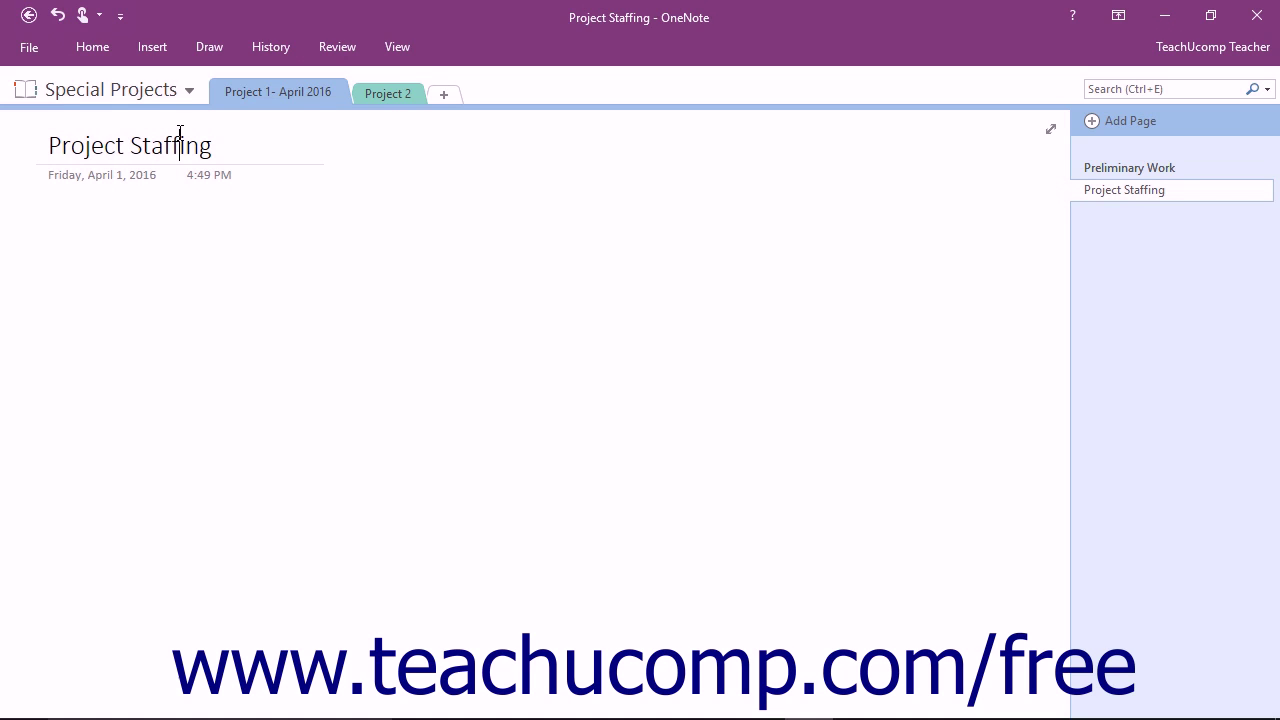
{"action": "left_click", "coordinate": [55, 145]}
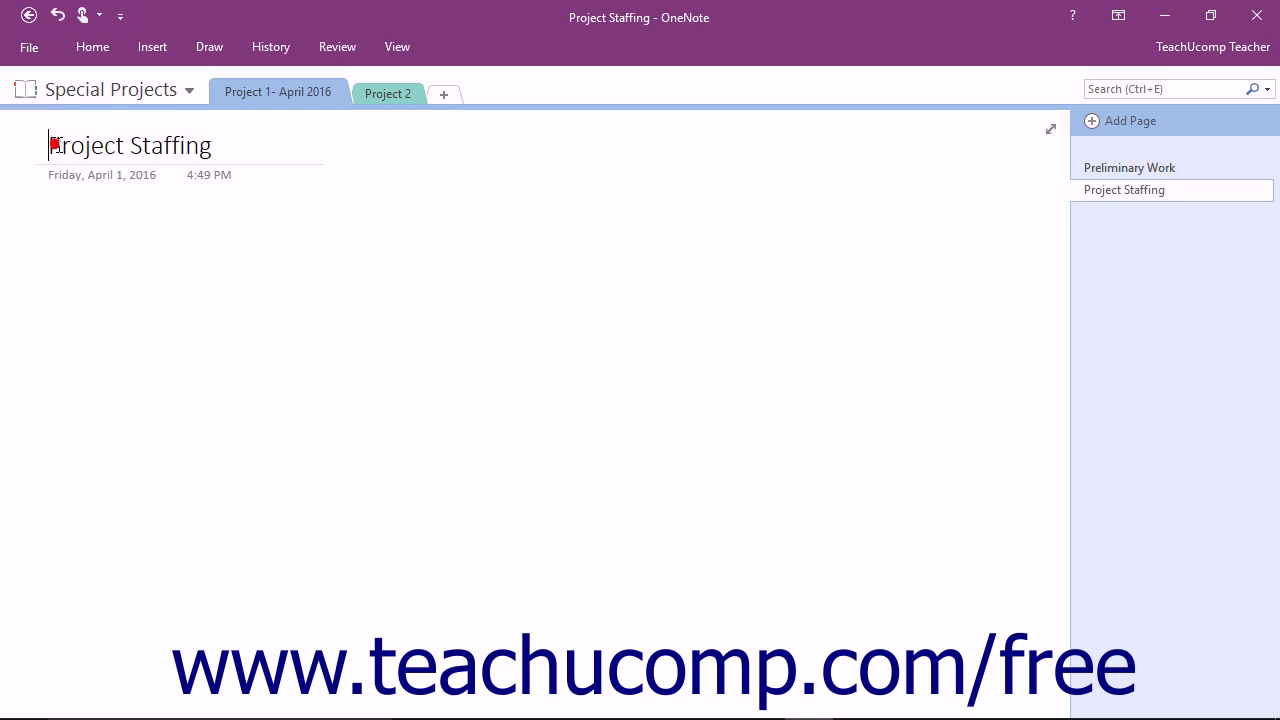
{"action": "type", "text": "Preliminary"}
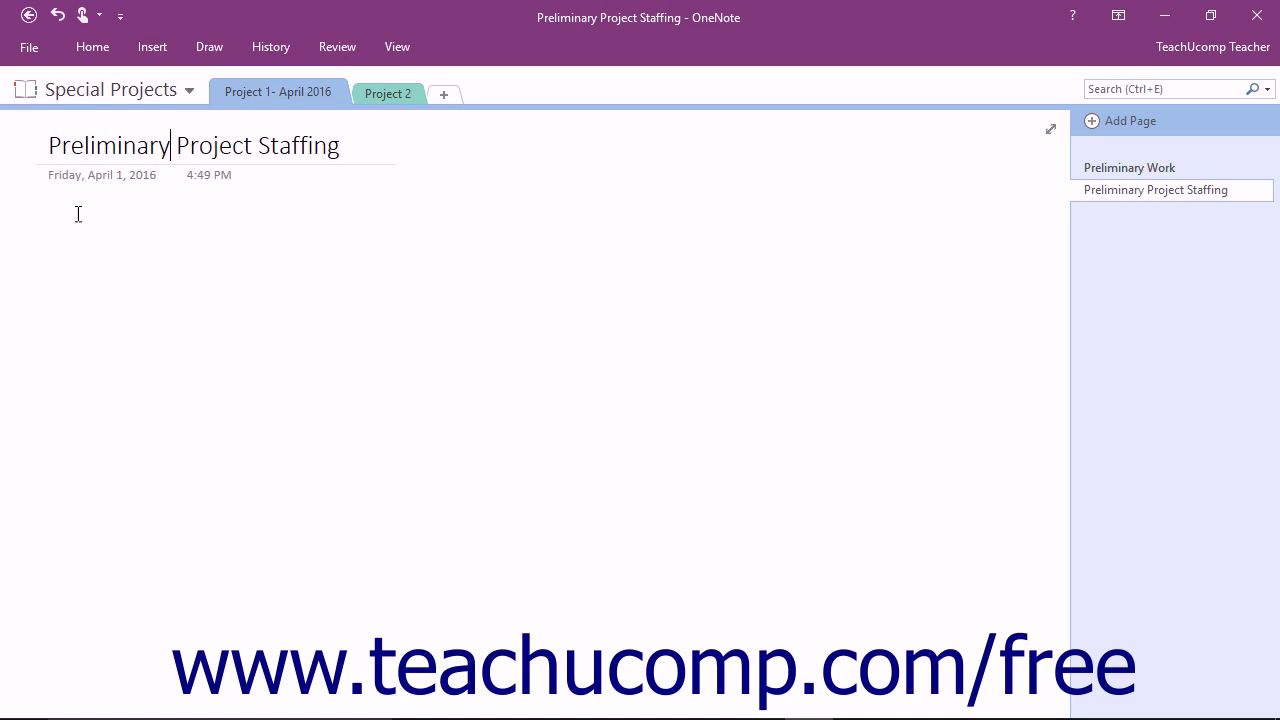
{"action": "left_click", "coordinate": [48, 233]}
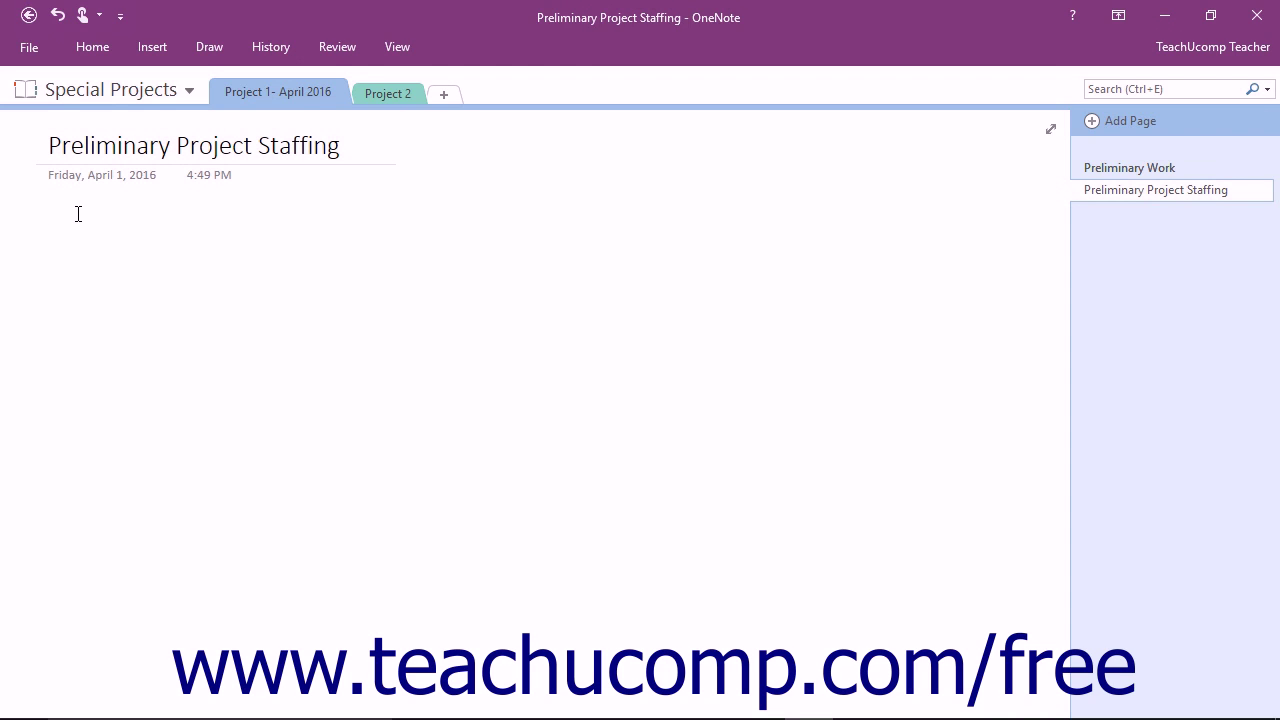
{"action": "mouse_move", "coordinate": [261, 131]}
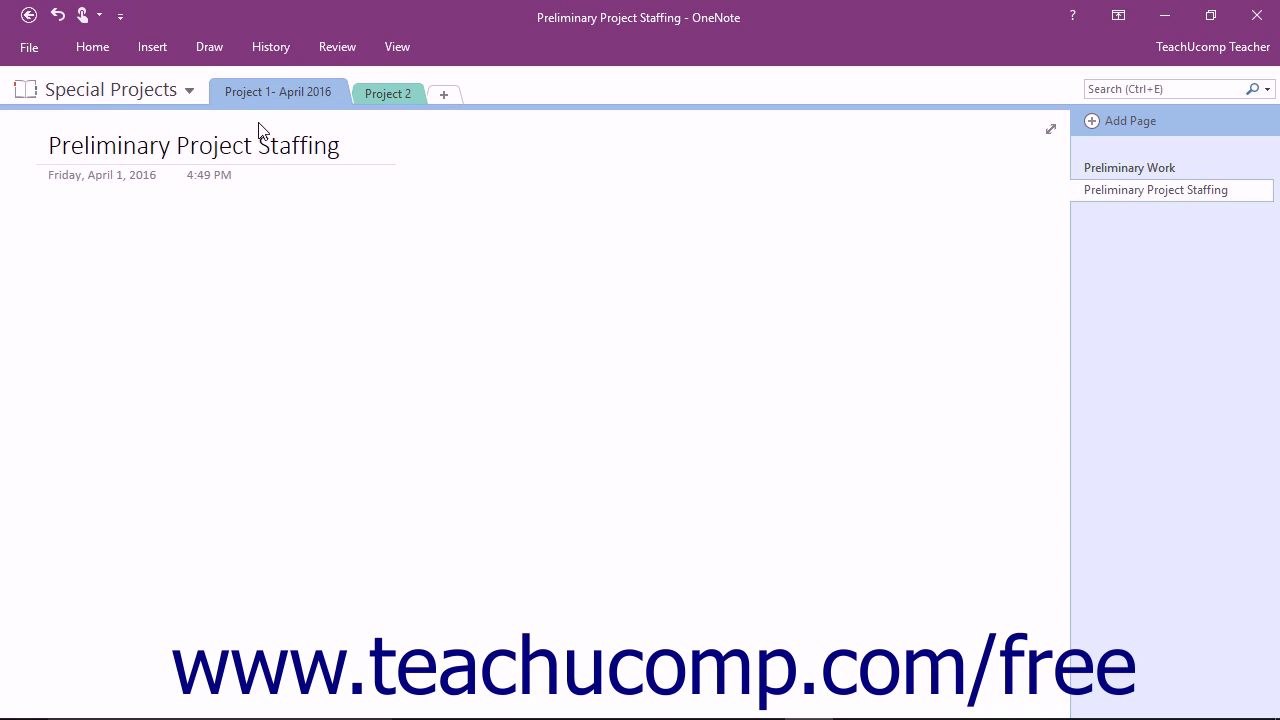
{"action": "mouse_move", "coordinate": [303, 122]}
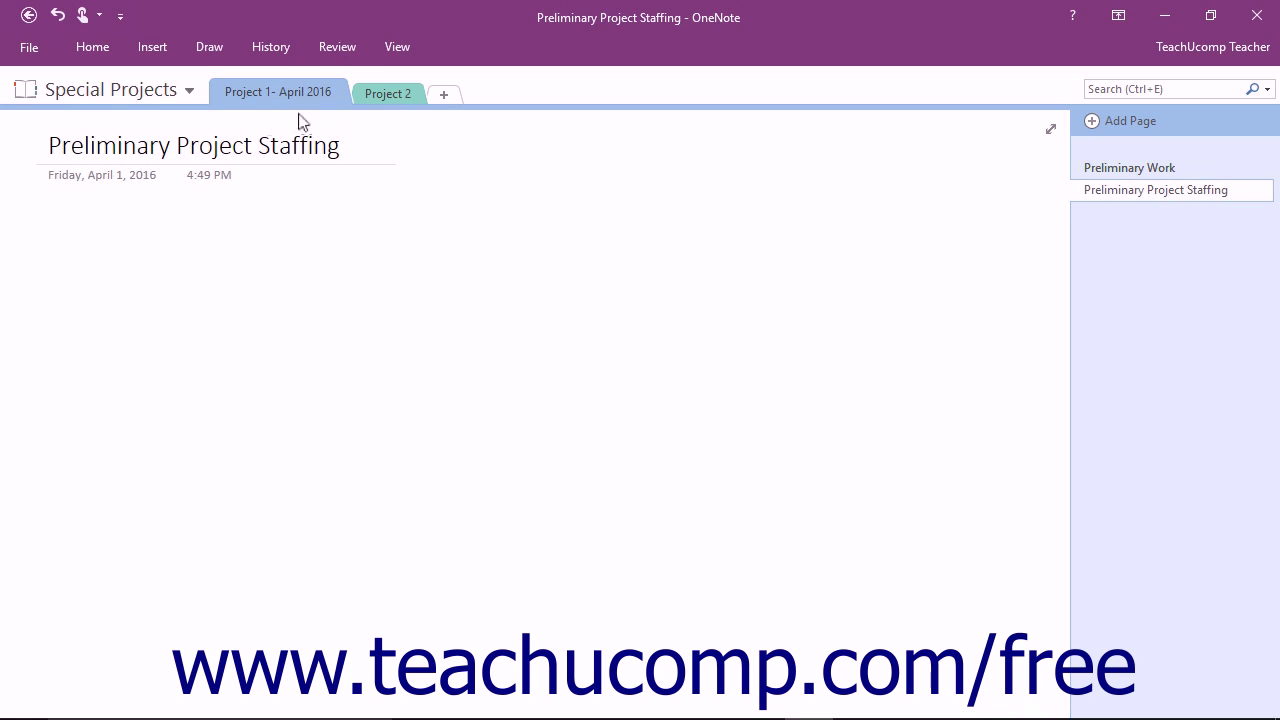
{"action": "mouse_move", "coordinate": [388, 93]}
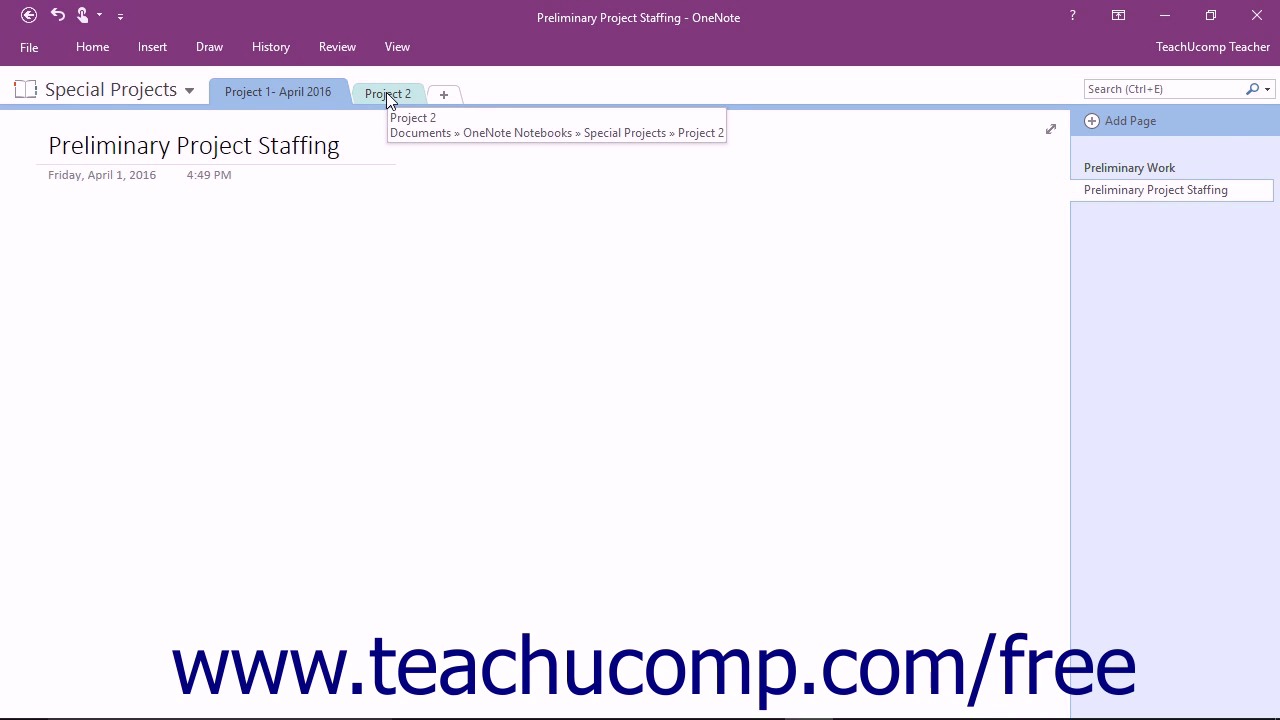
Step: Visit the Project 2 section, then return to Project 1- April 2016
{"action": "left_click", "coordinate": [388, 92]}
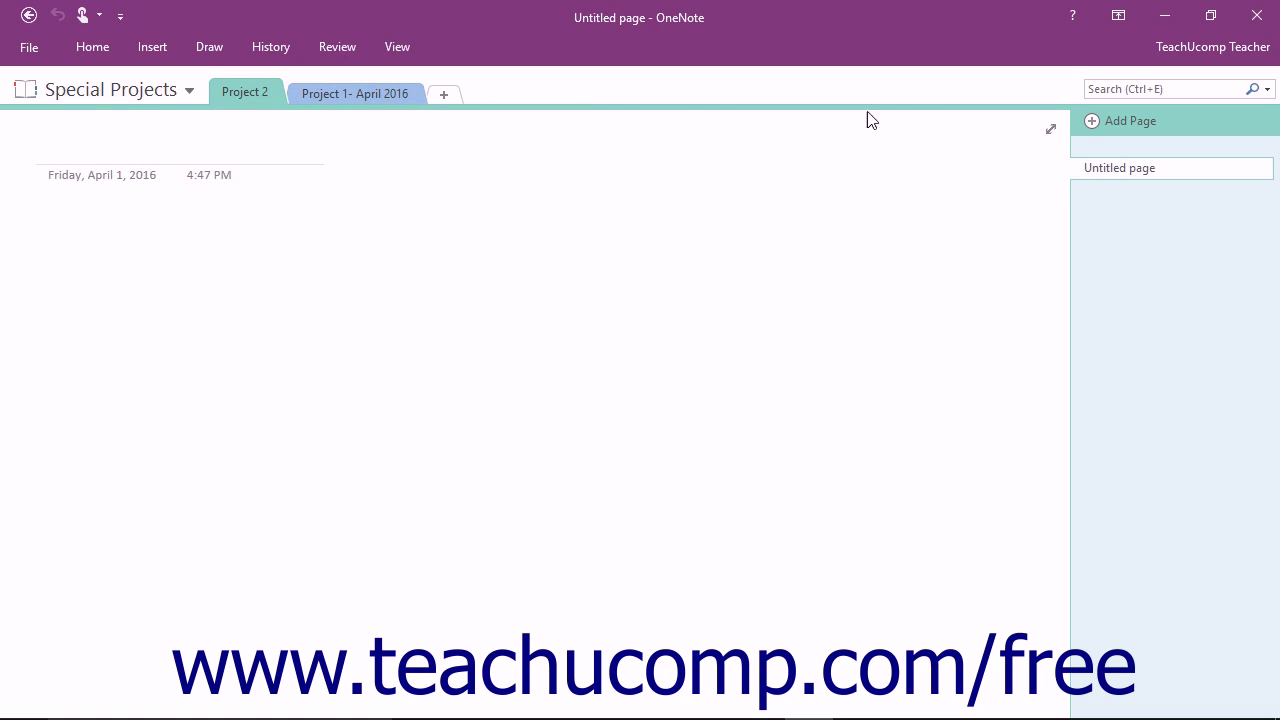
{"action": "left_click", "coordinate": [355, 92]}
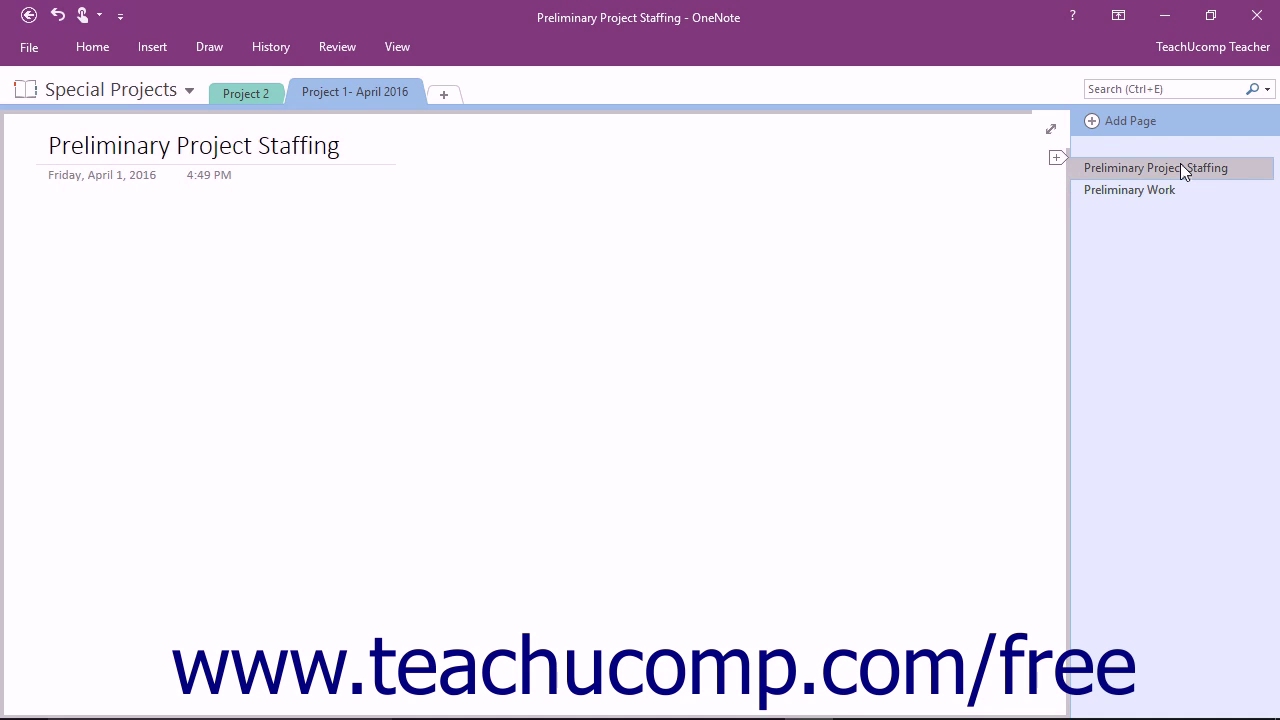
{"action": "mouse_move", "coordinate": [603, 158]}
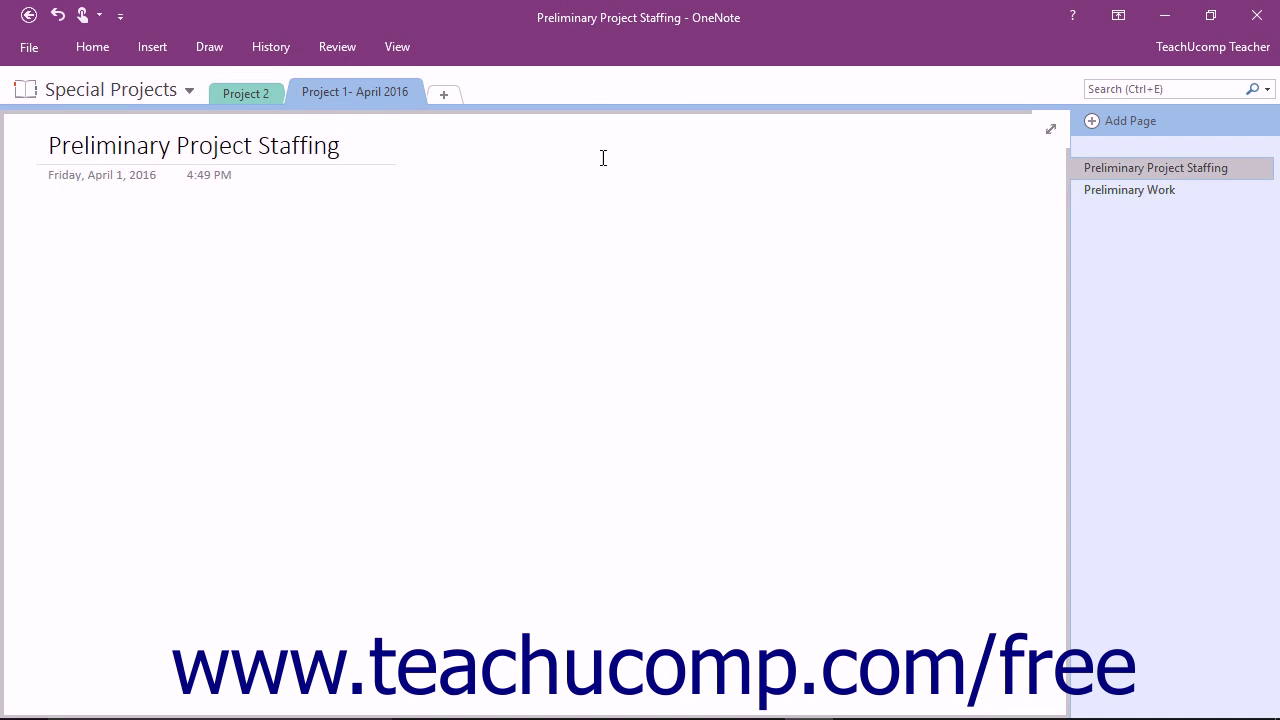
{"action": "mouse_move", "coordinate": [246, 93]}
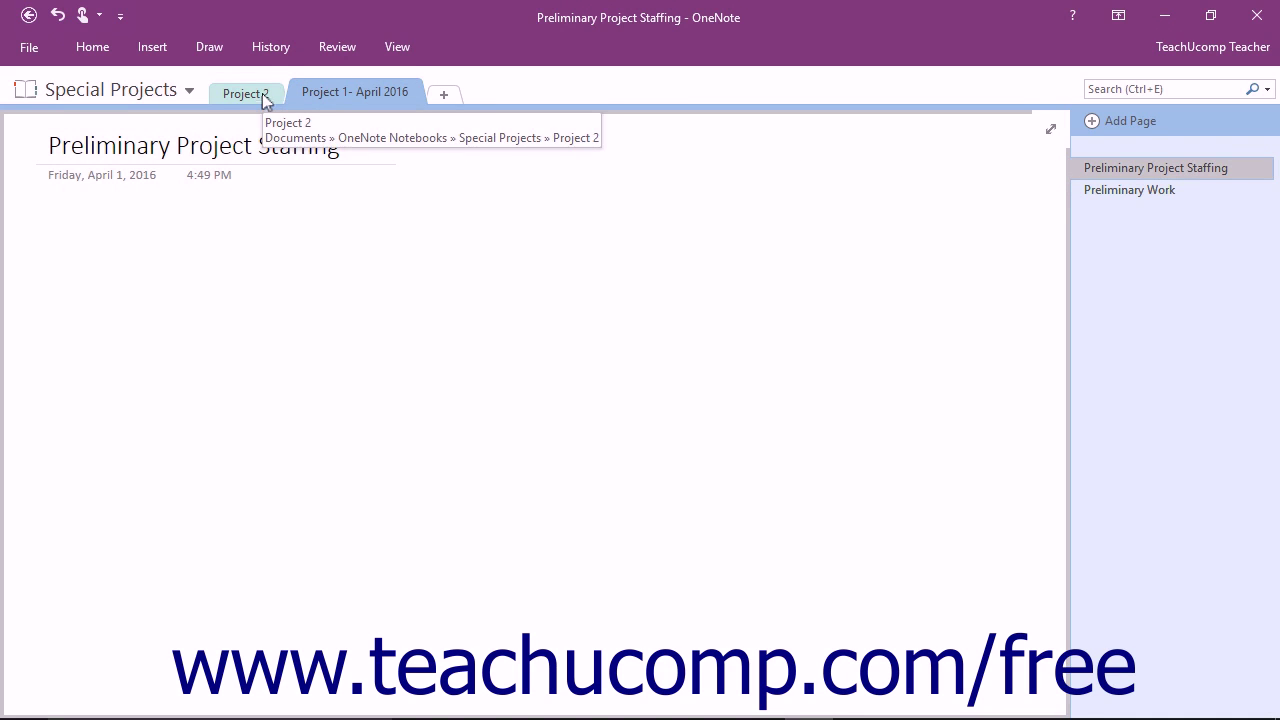
Step: Delete the Project 2 section from its context menu, reaching the Recycle Bin confirmation
{"action": "right_click", "coordinate": [245, 93]}
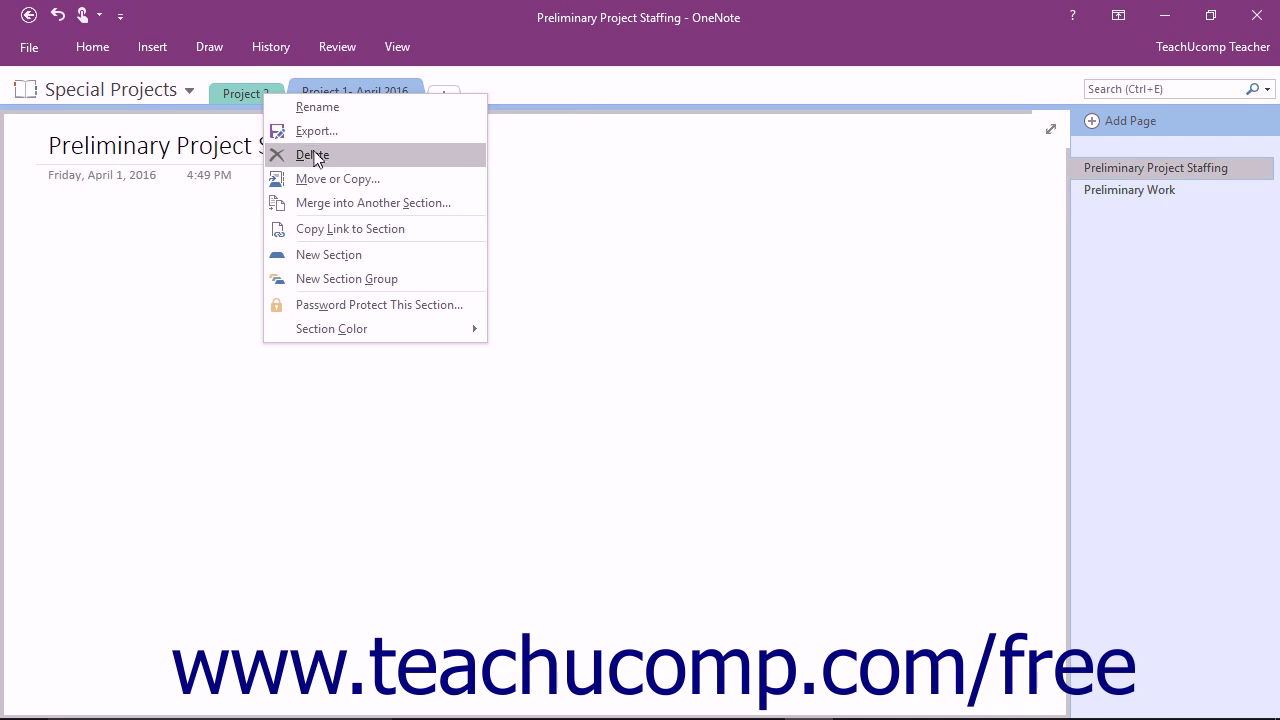
{"action": "left_click", "coordinate": [312, 154]}
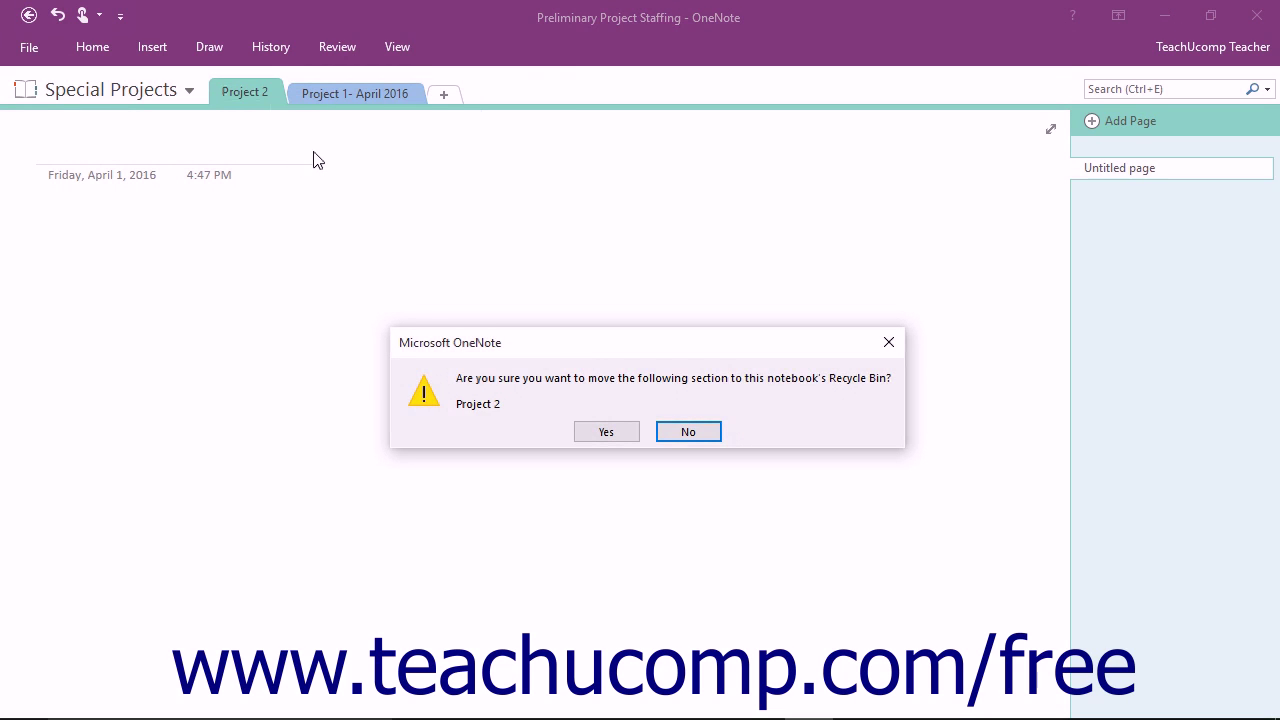
{"action": "mouse_move", "coordinate": [606, 431]}
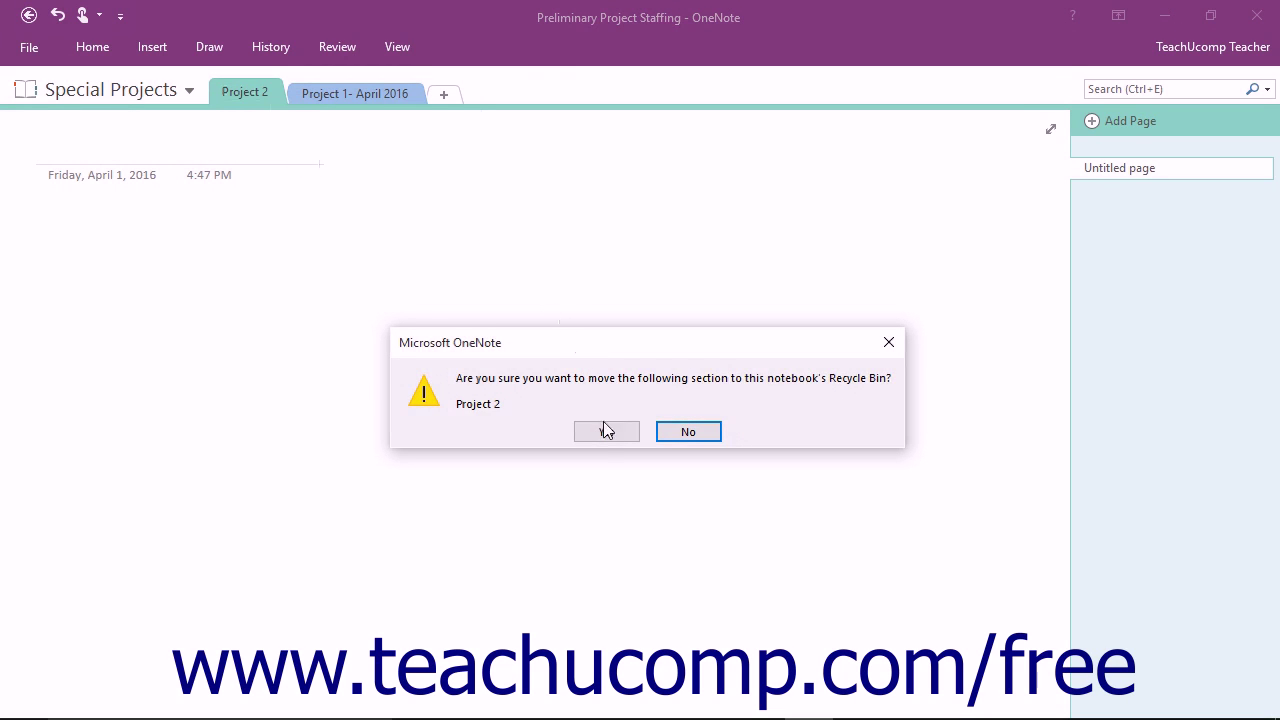
{"action": "mouse_move", "coordinate": [606, 431]}
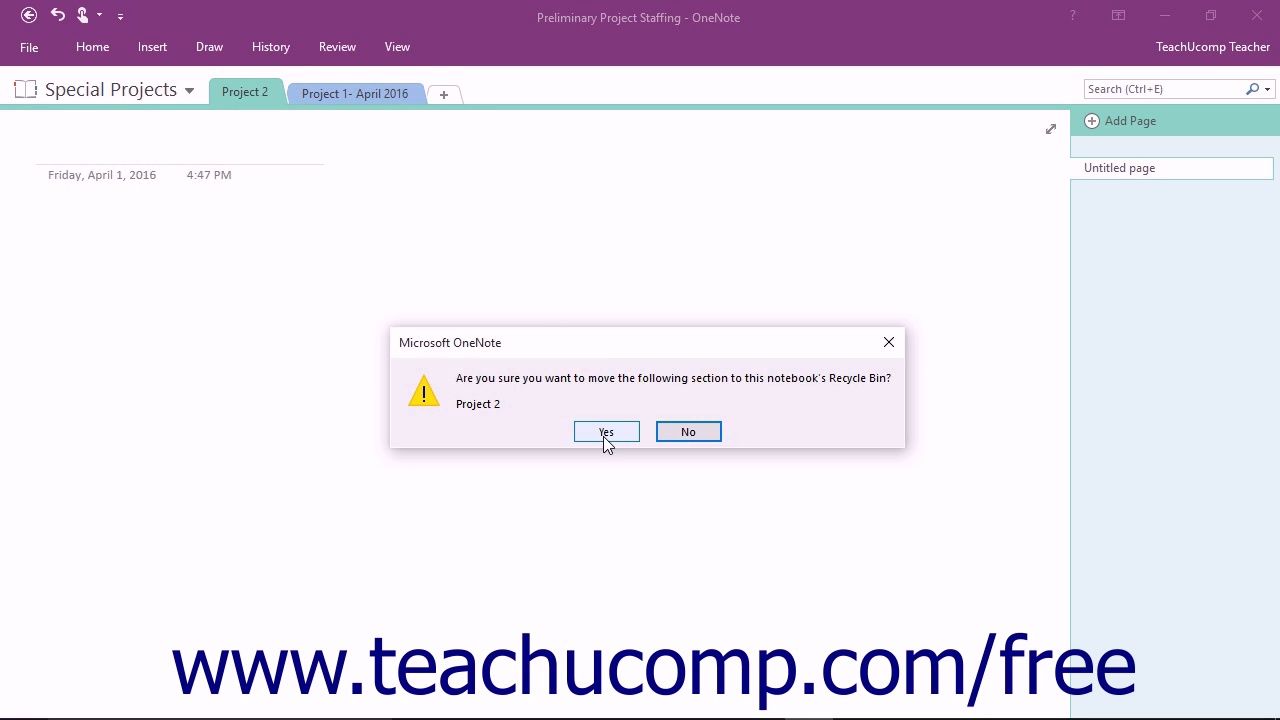